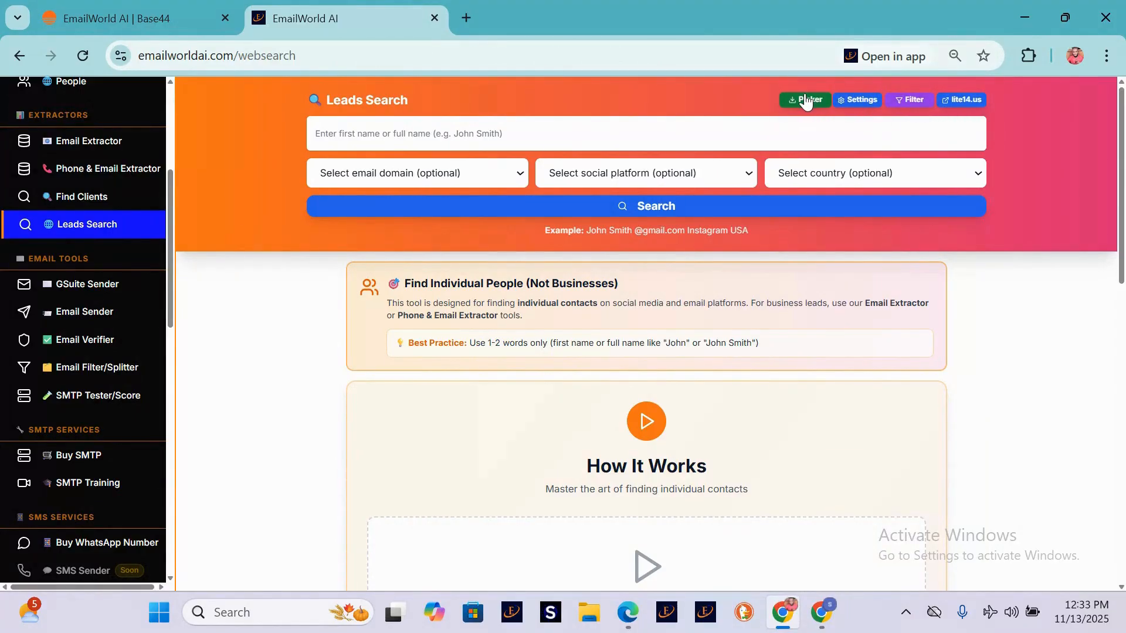
pyautogui.moveTo(962, 100)
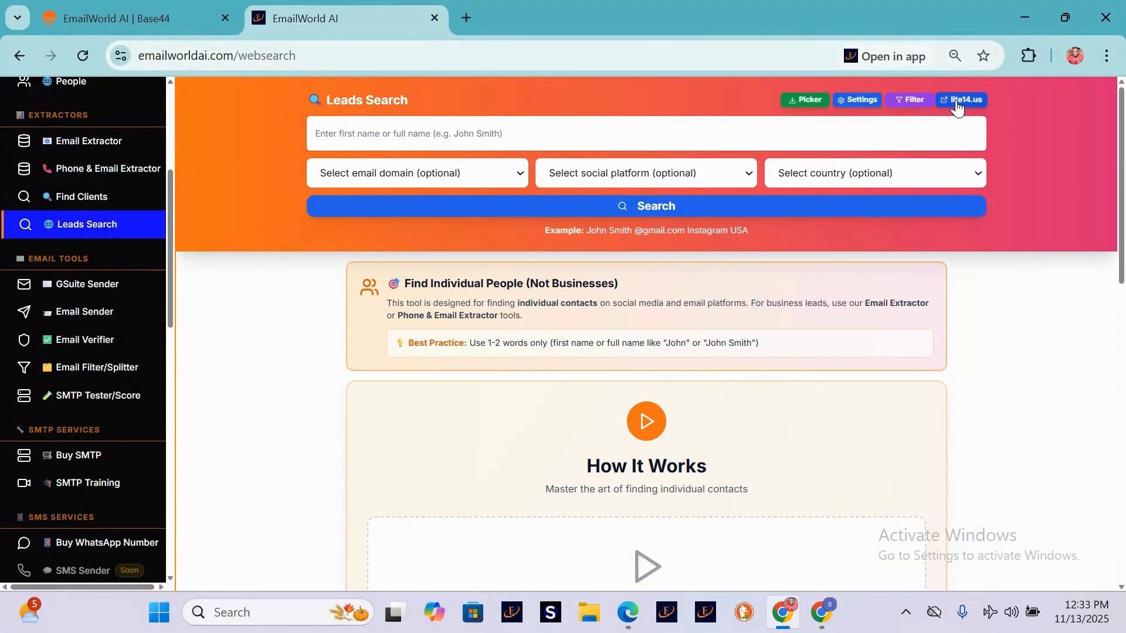
# Add the Email Extractor extension to Chrome and dismiss the added notice
pyautogui.scroll(-3)
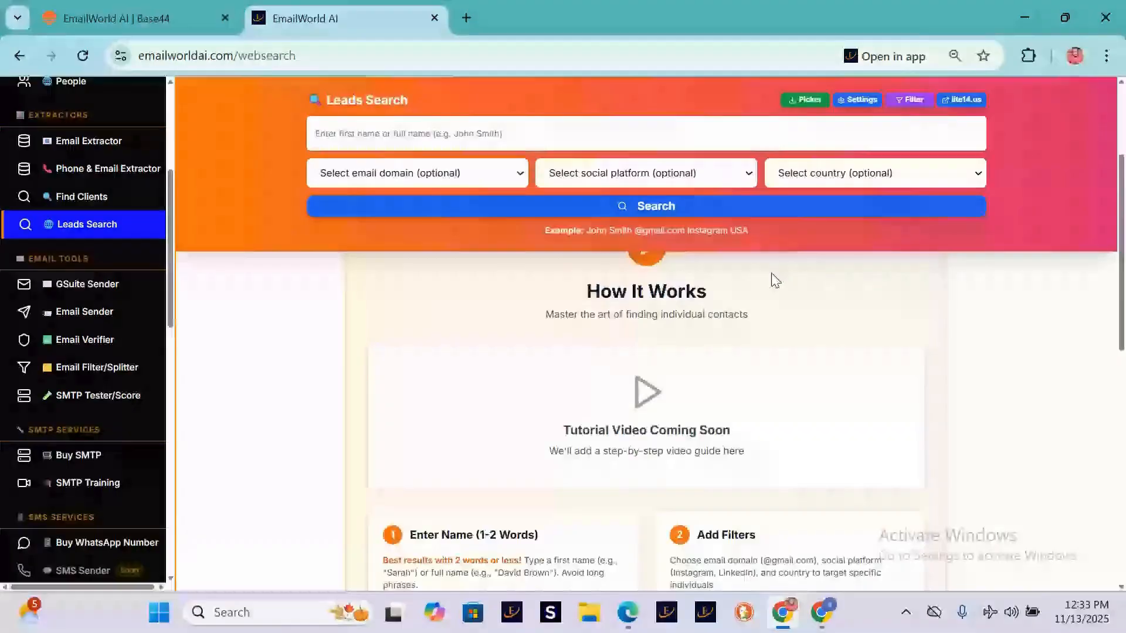
pyautogui.scroll(-3)
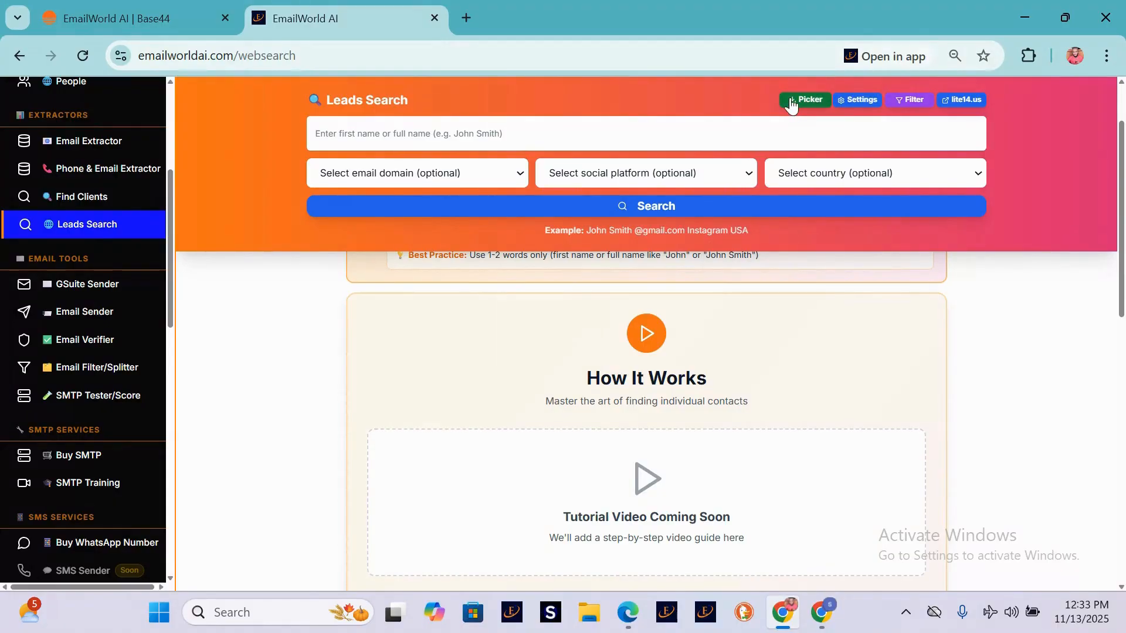
pyautogui.moveTo(806, 100)
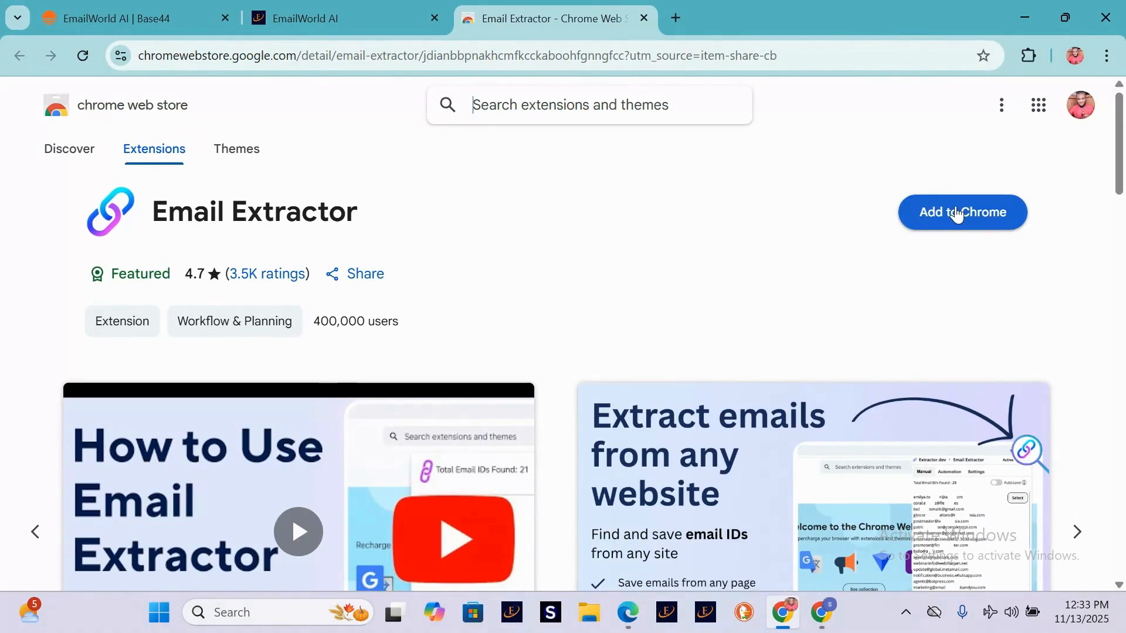
pyautogui.click(962, 212)
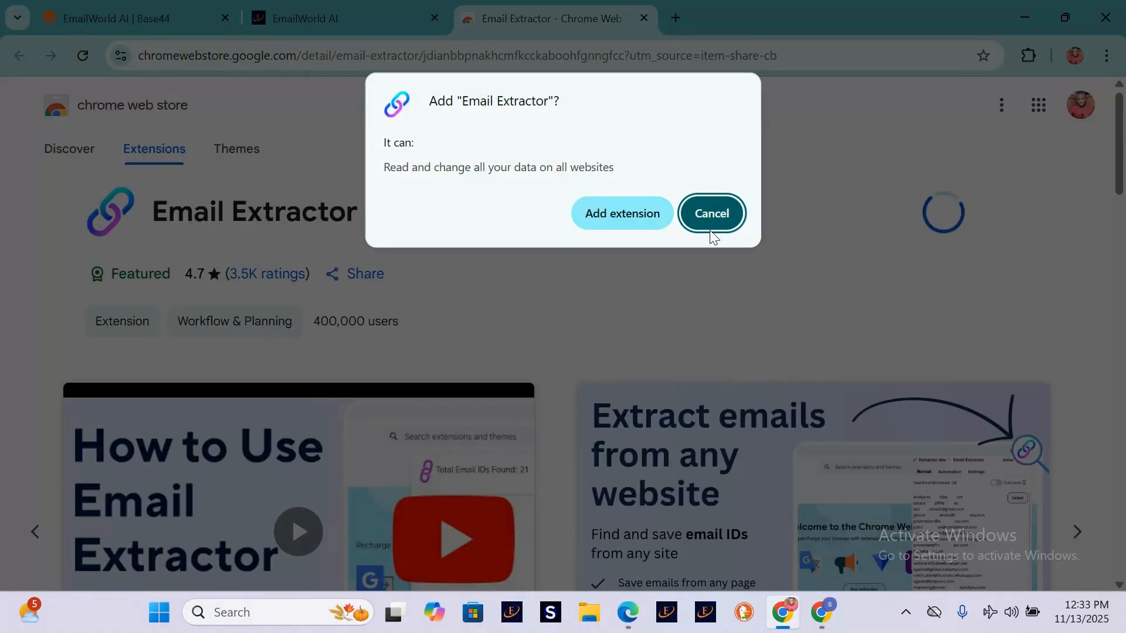
pyautogui.click(709, 213)
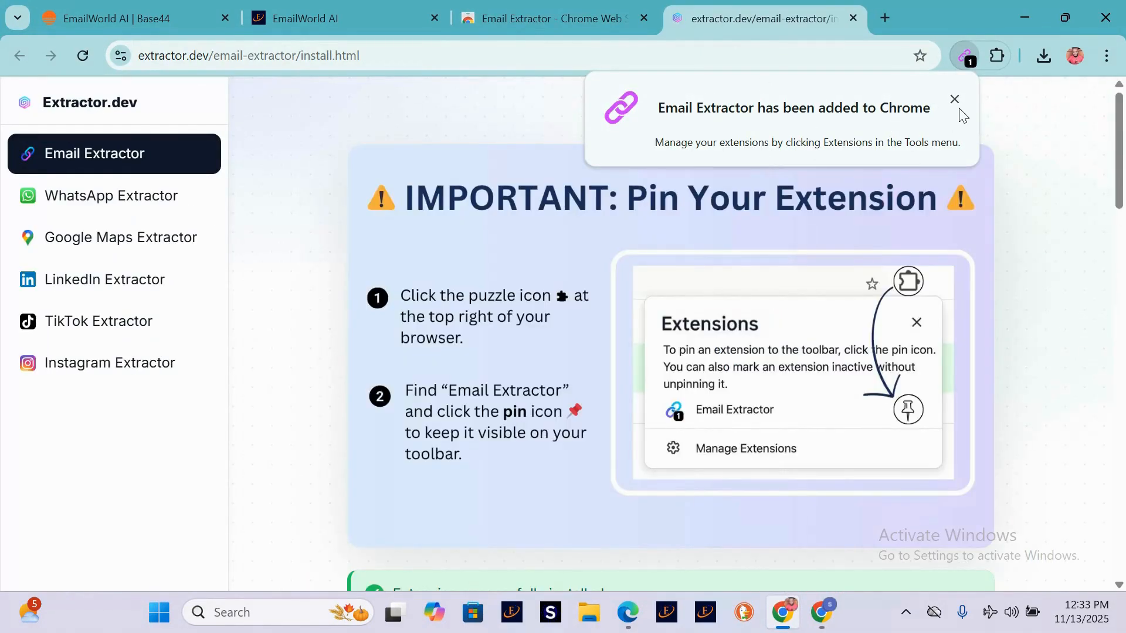
pyautogui.click(955, 99)
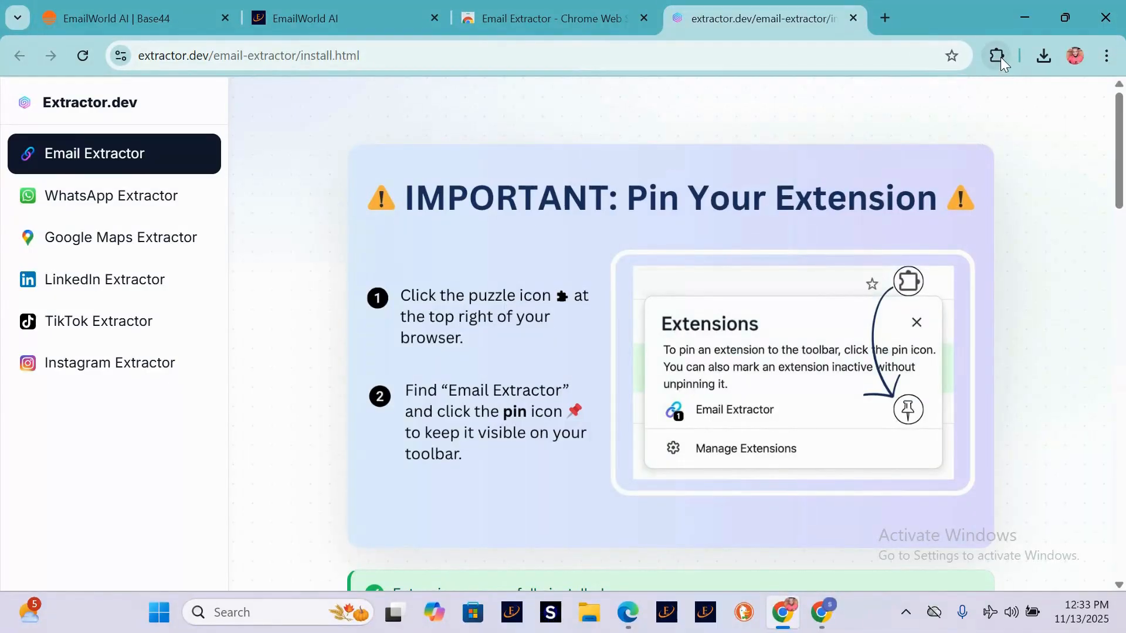
# Pin Email Extractor to the toolbar and close the Web Store tab
pyautogui.click(994, 55)
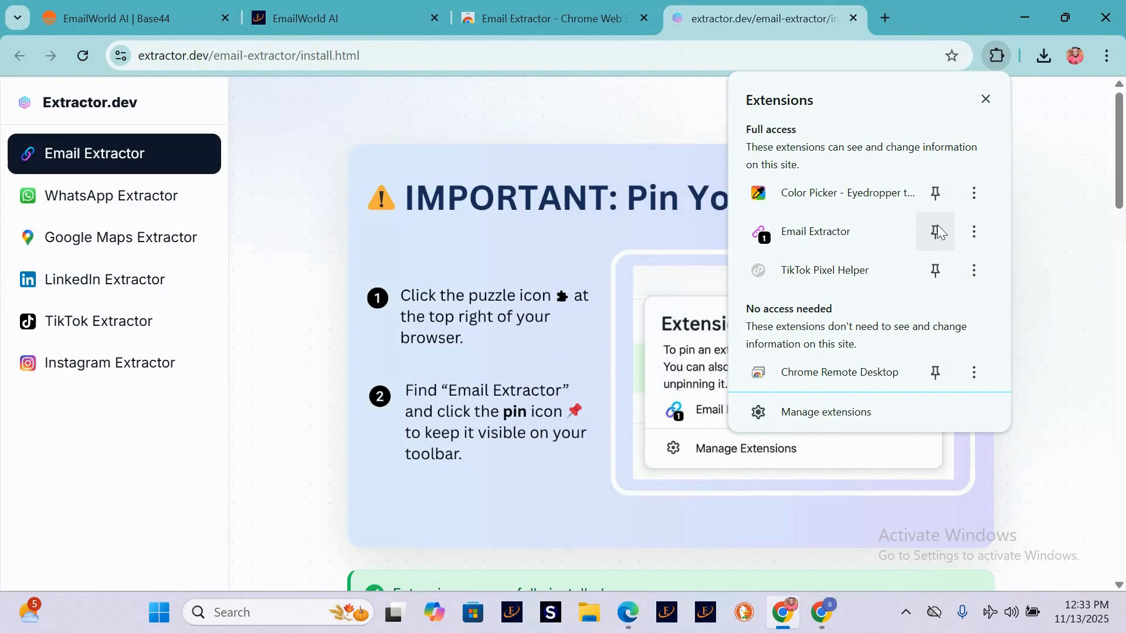
pyautogui.click(935, 231)
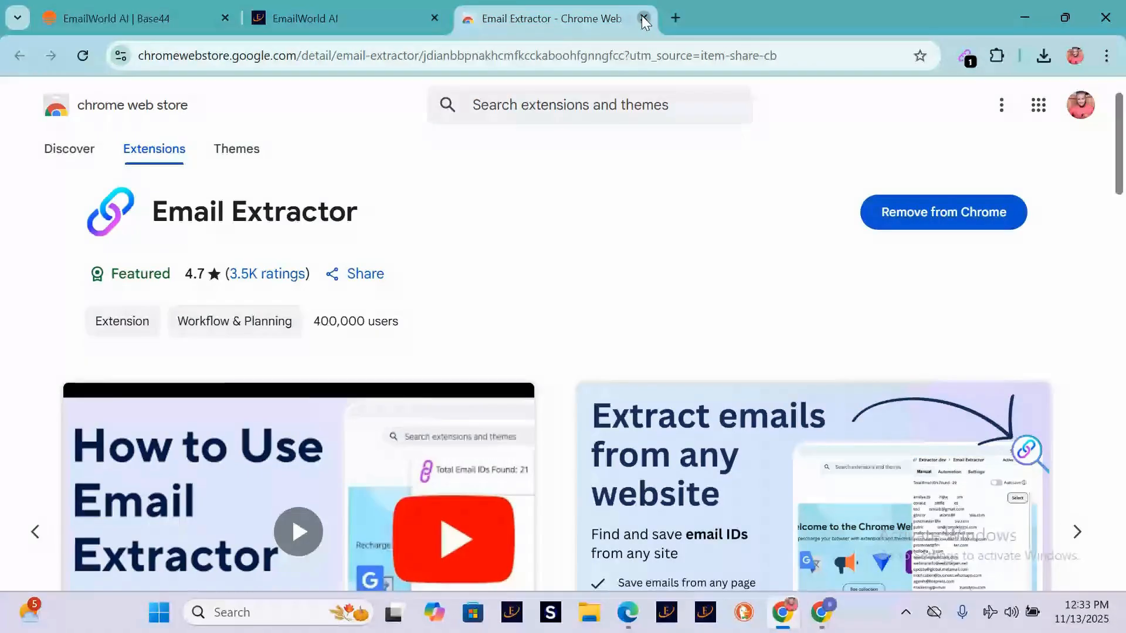
pyautogui.click(644, 19)
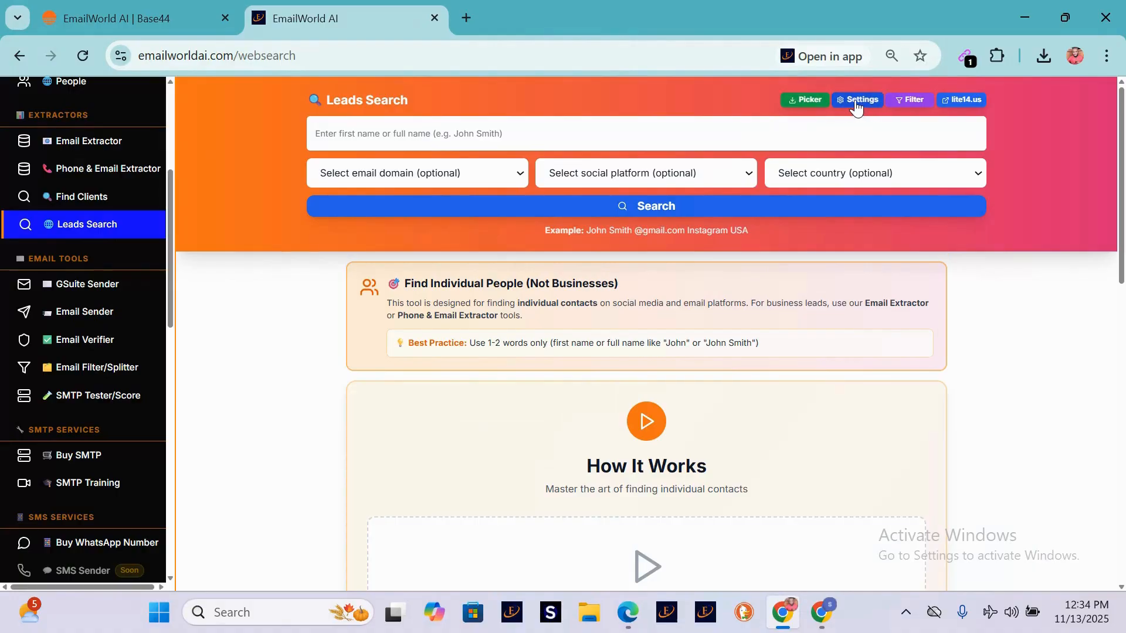
pyautogui.moveTo(864, 109)
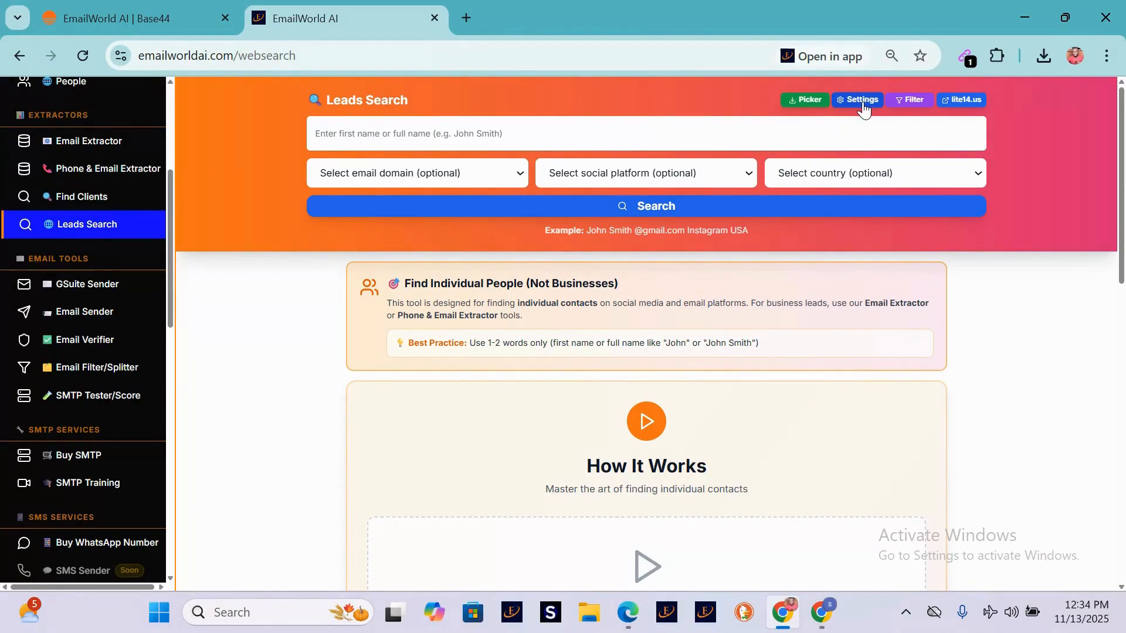
pyautogui.click(857, 100)
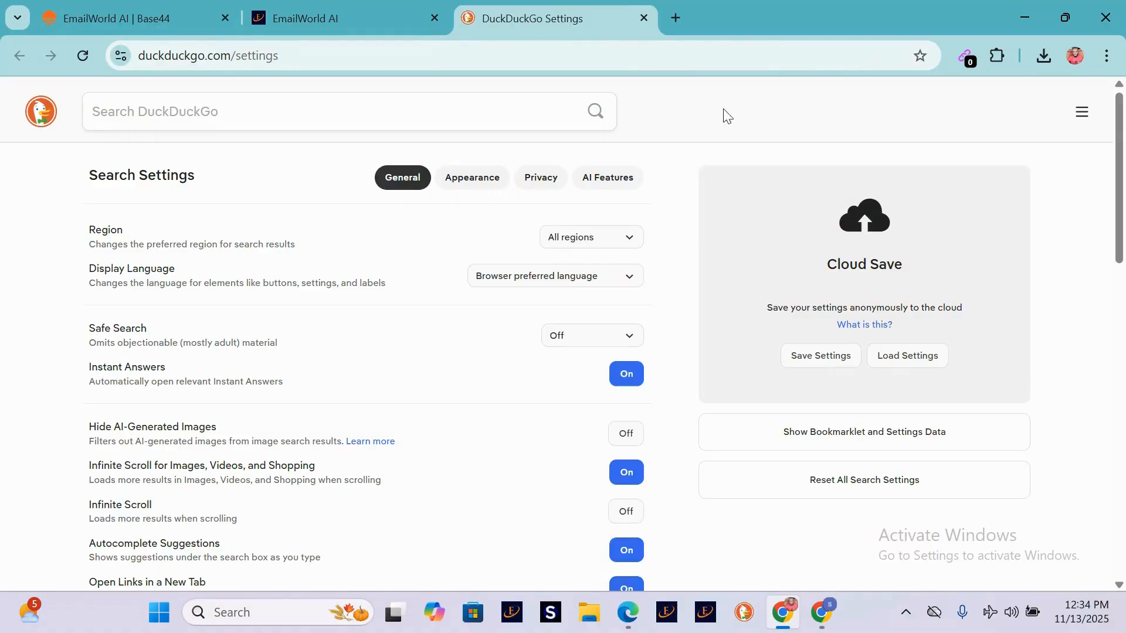
# Toggle DuckDuckGo's Infinite Scroll setting on, then leave it off
pyautogui.scroll(-3)
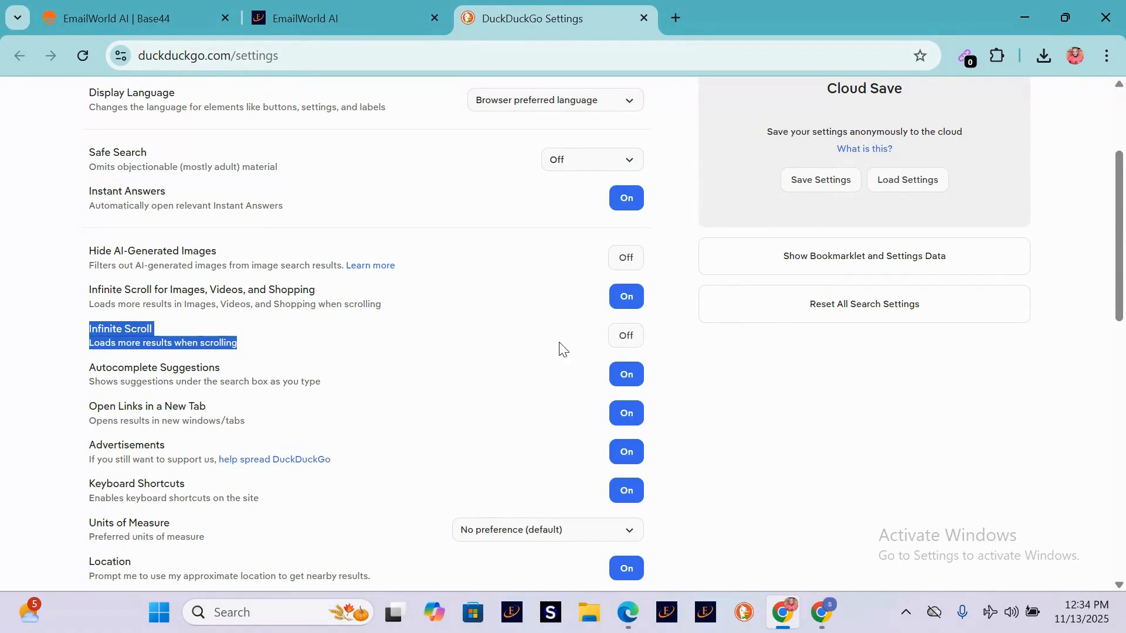
pyautogui.moveTo(659, 337)
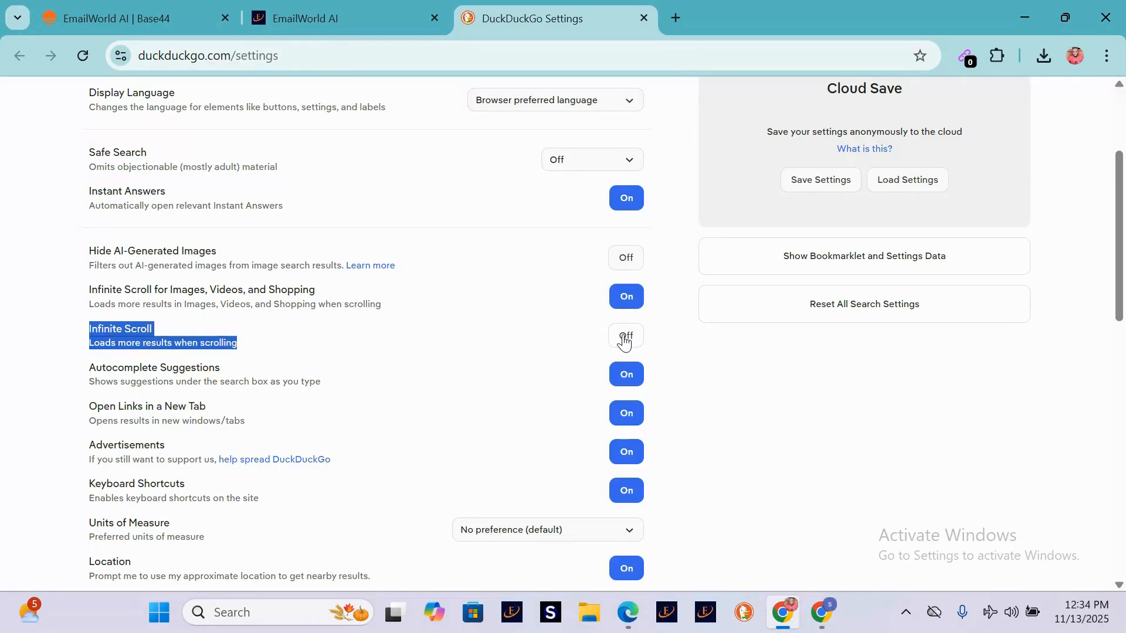
pyautogui.click(625, 336)
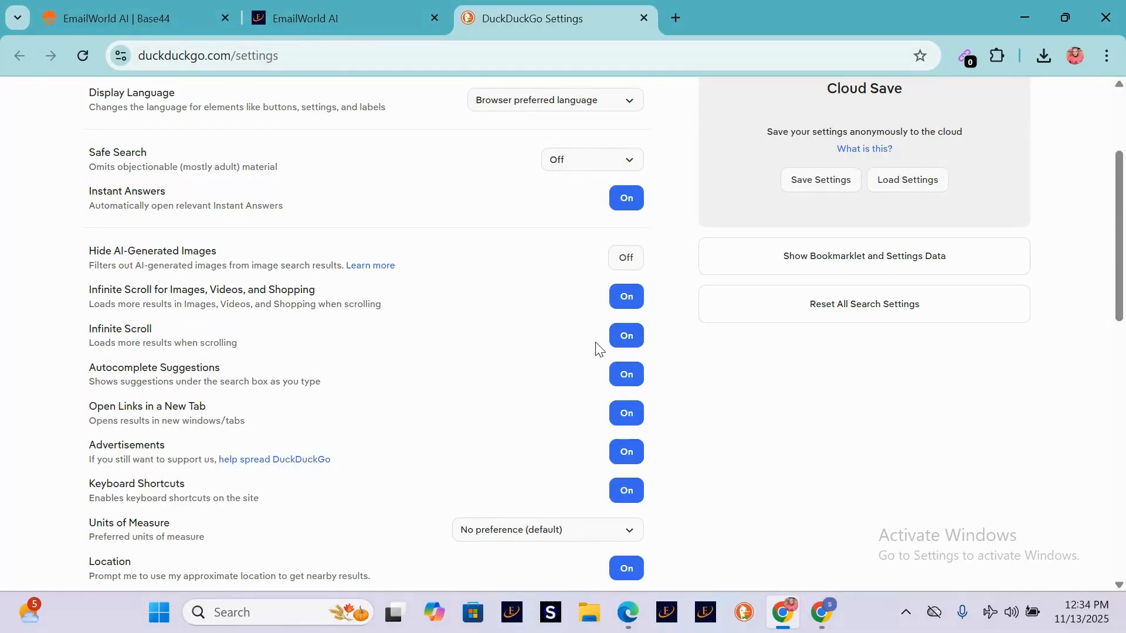
pyautogui.click(625, 335)
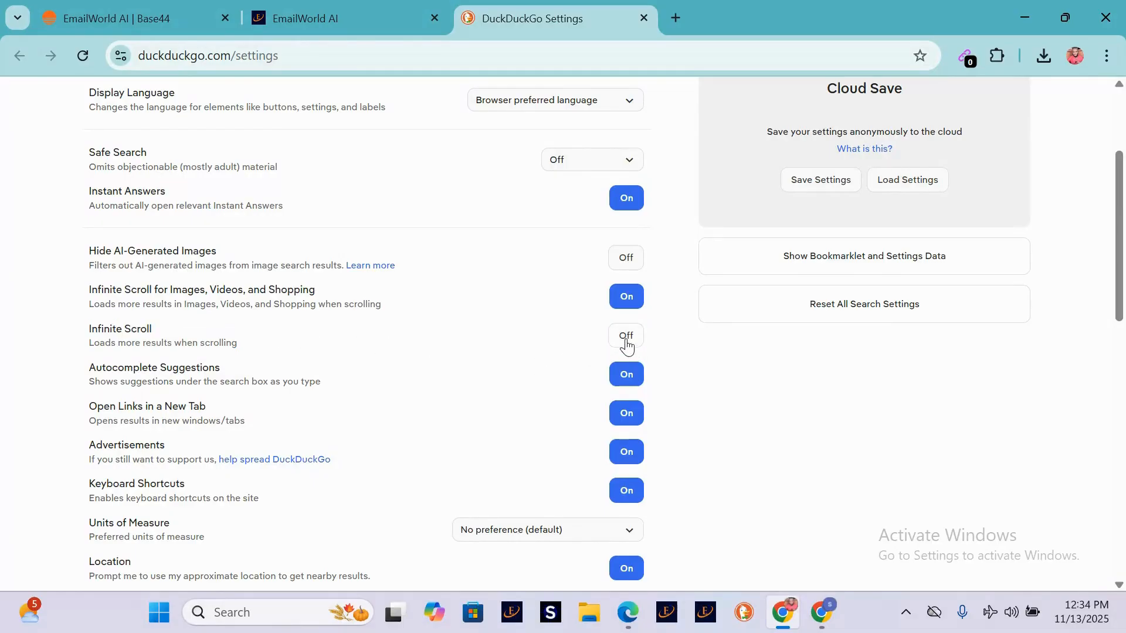
pyautogui.click(624, 338)
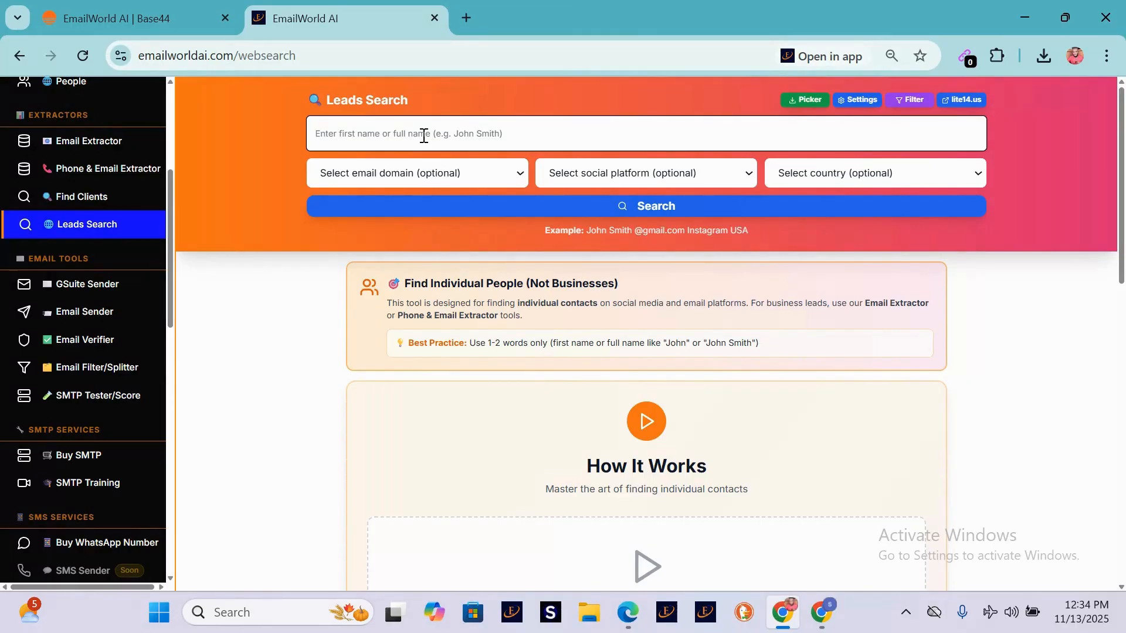
pyautogui.write('s')
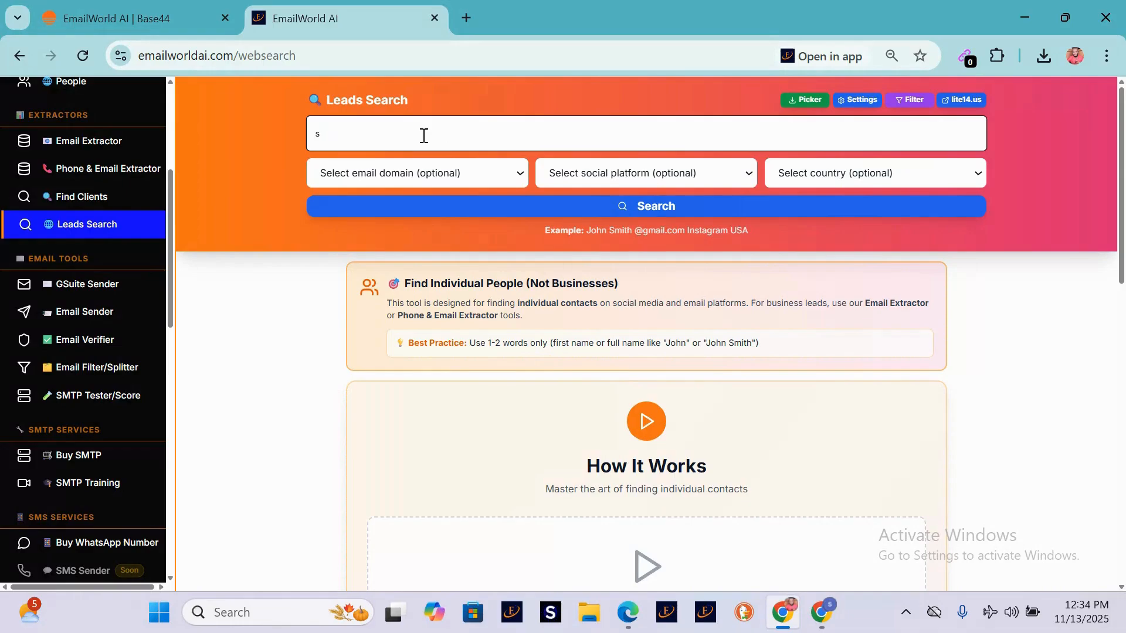
pyautogui.write('old')
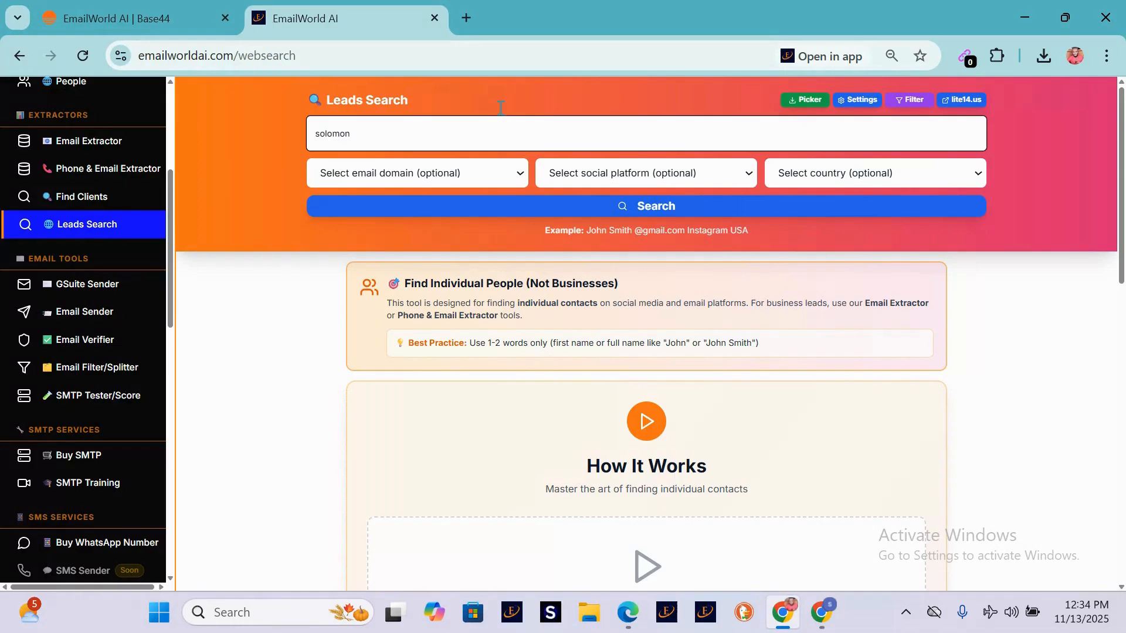
pyautogui.click(415, 173)
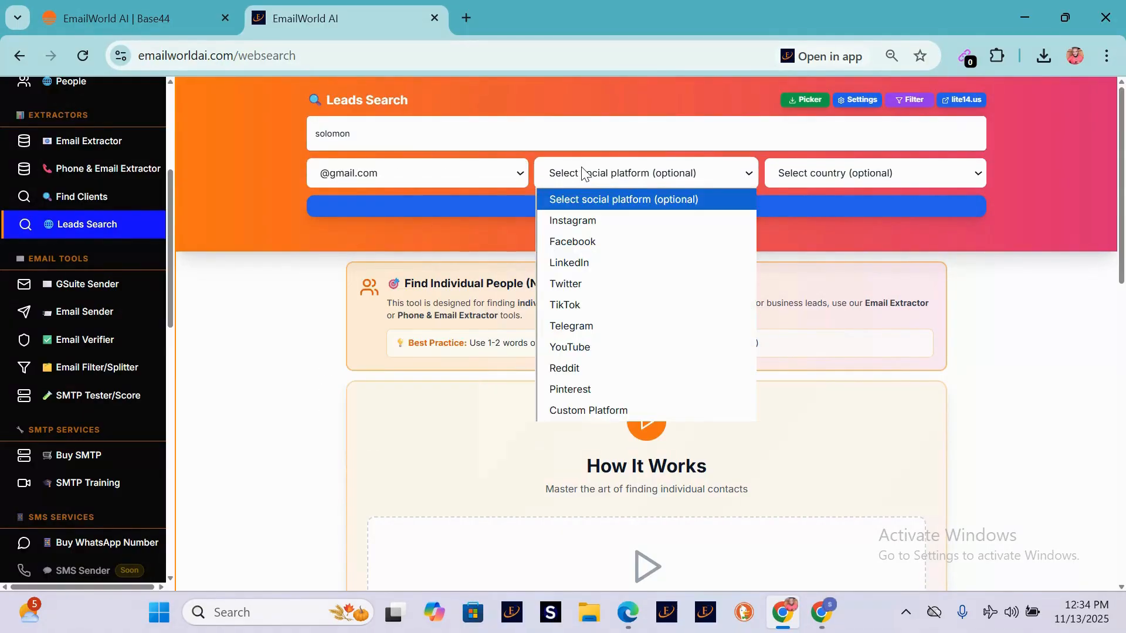
pyautogui.moveTo(595, 330)
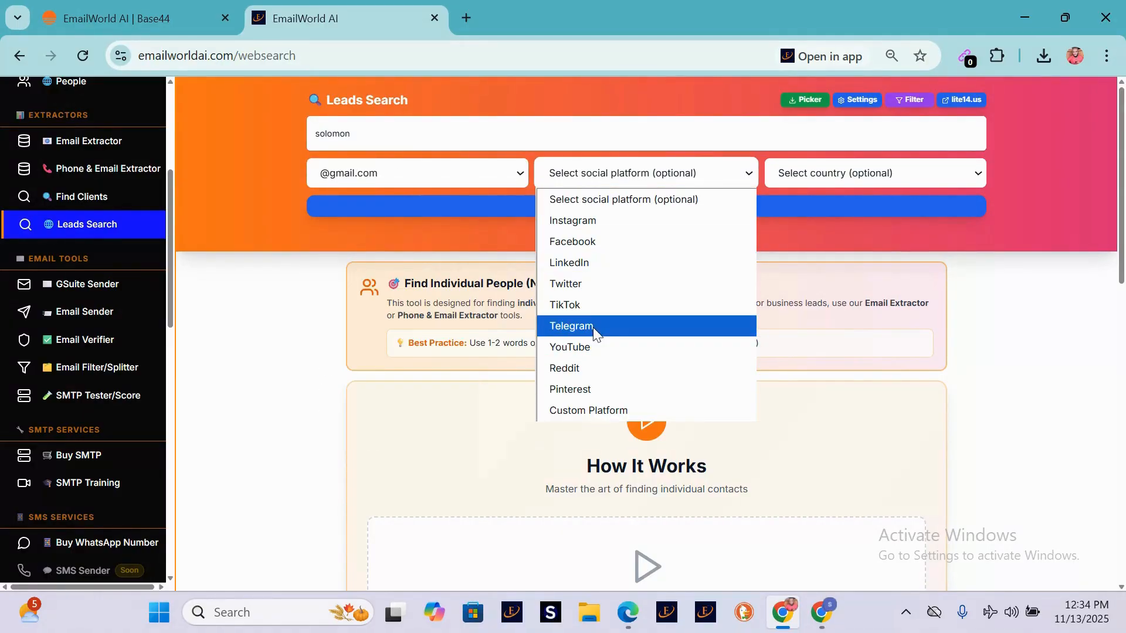
pyautogui.click(572, 220)
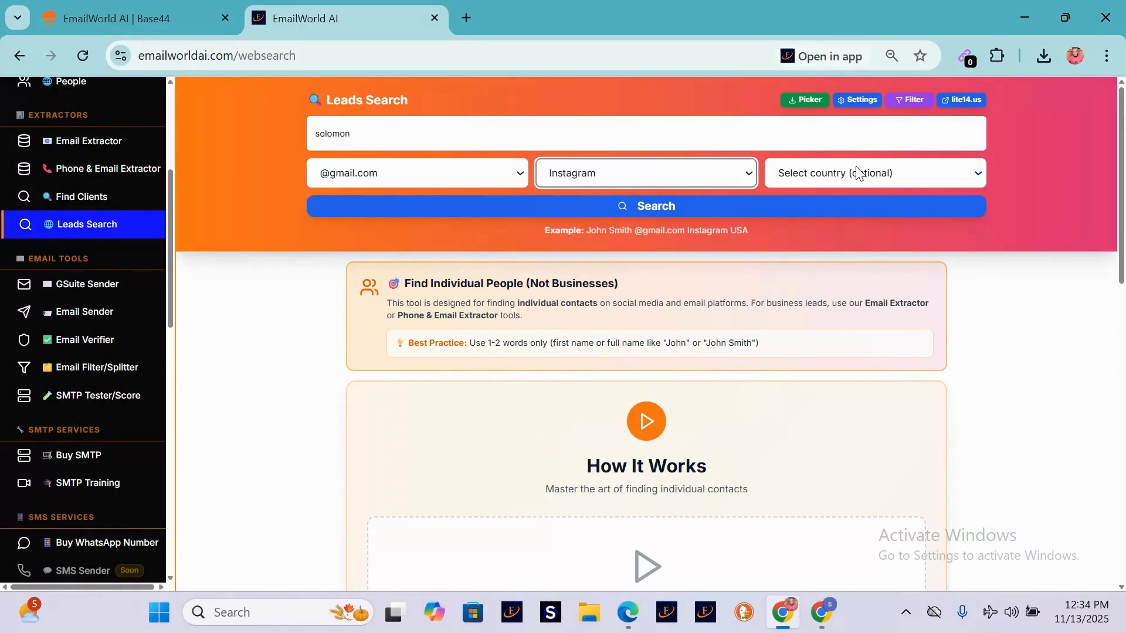
pyautogui.click(868, 172)
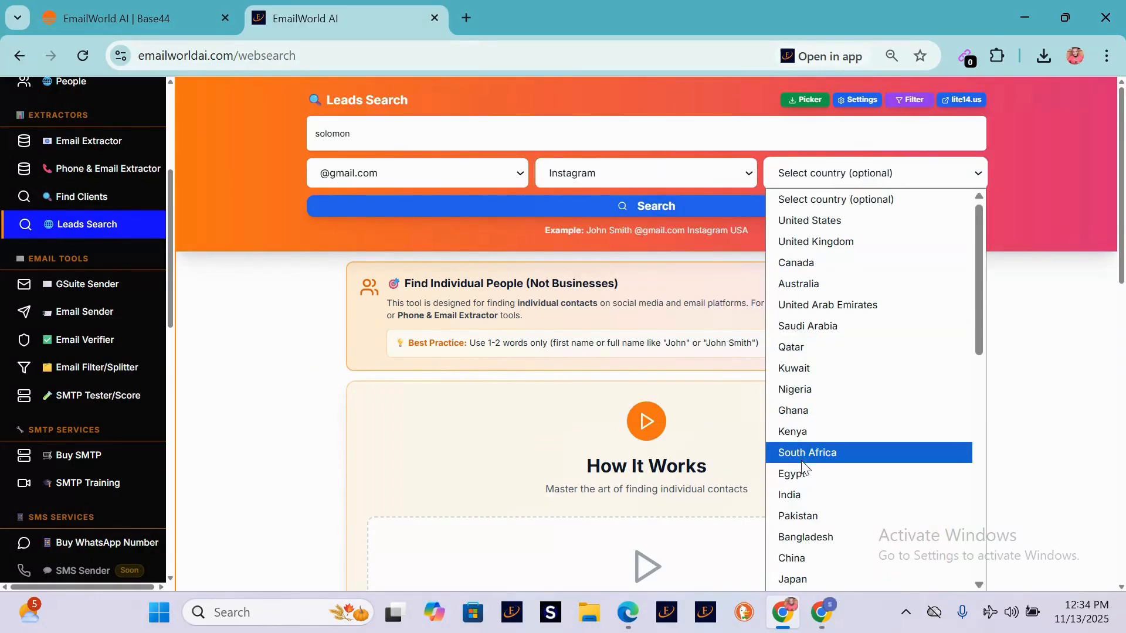
pyautogui.moveTo(813, 221)
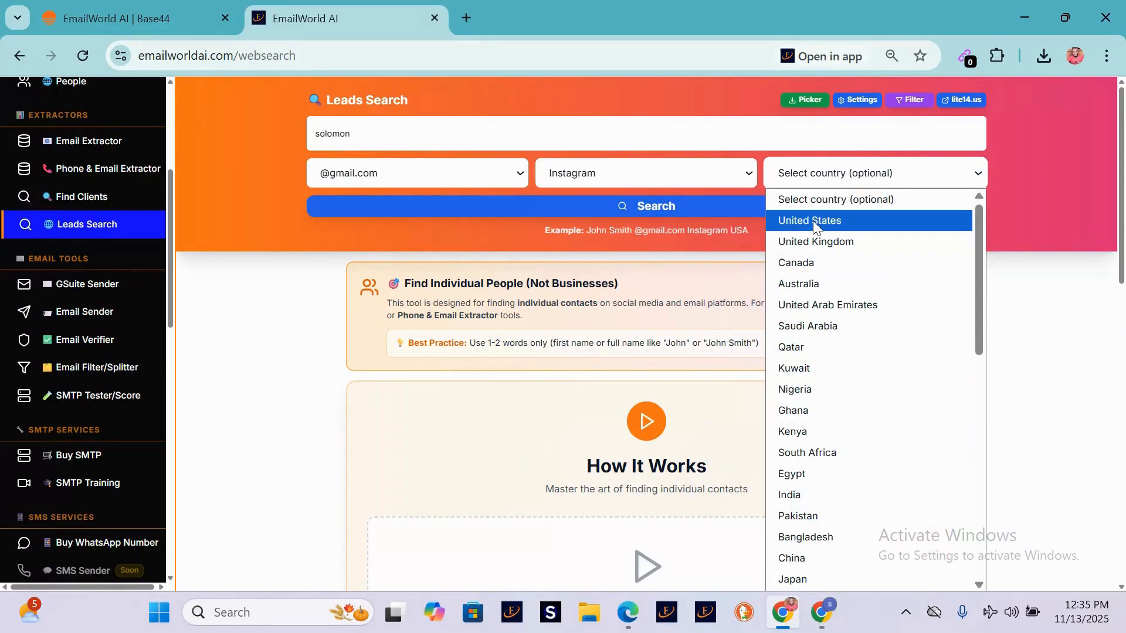
pyautogui.click(815, 241)
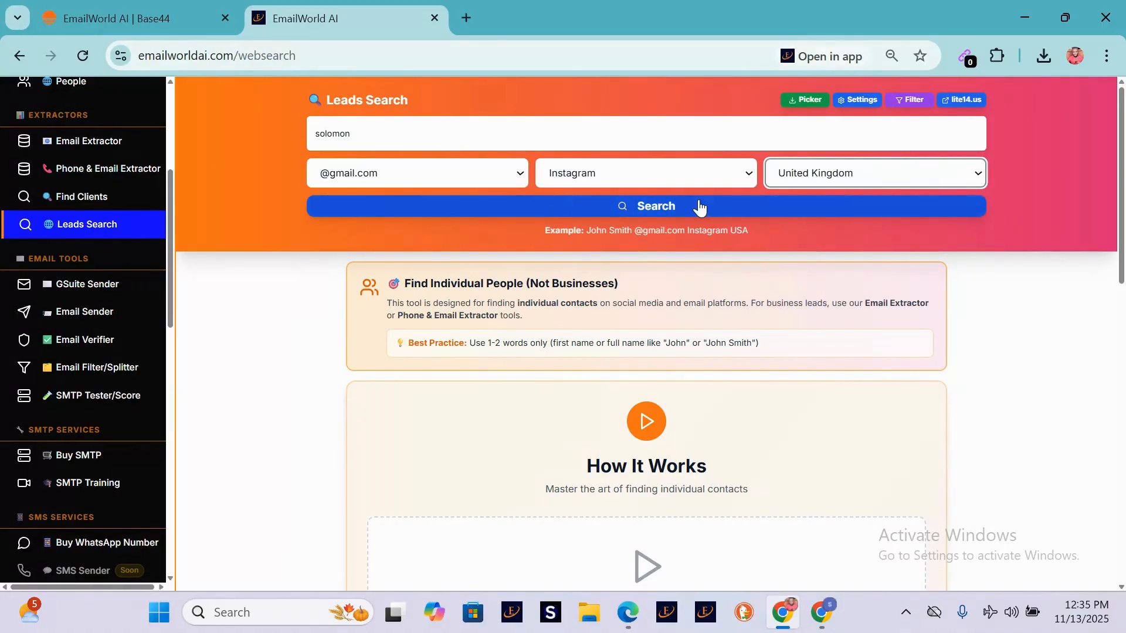
pyautogui.click(644, 205)
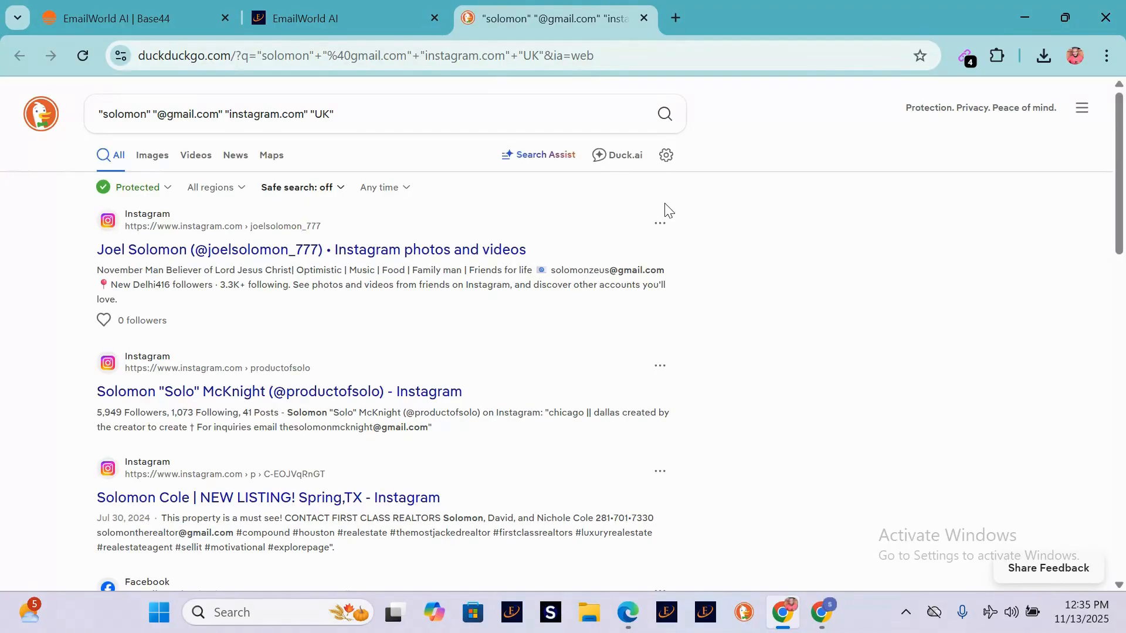
# Scroll through the DuckDuckGo results until Email Extractor counts 39 emails
pyautogui.scroll(-3)
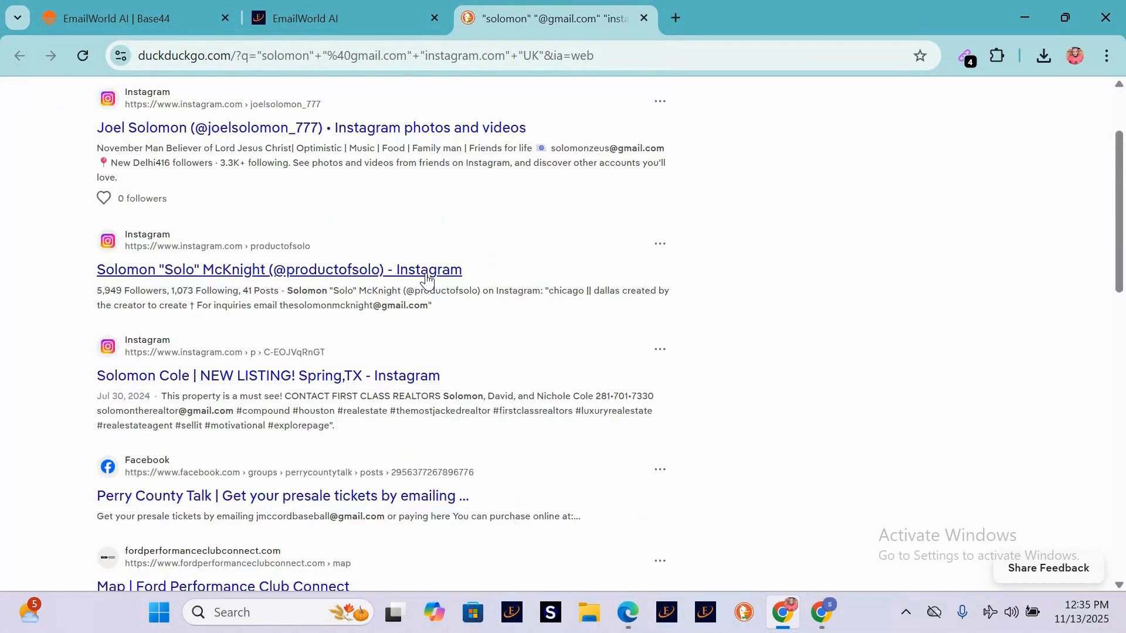
pyautogui.scroll(-3)
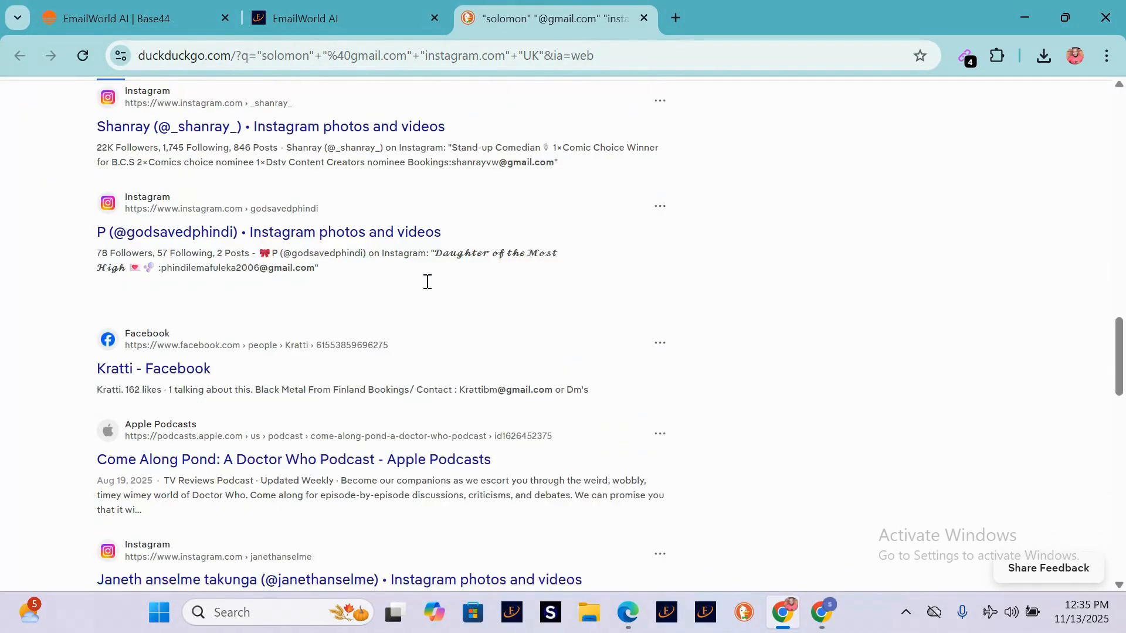
pyautogui.scroll(-3)
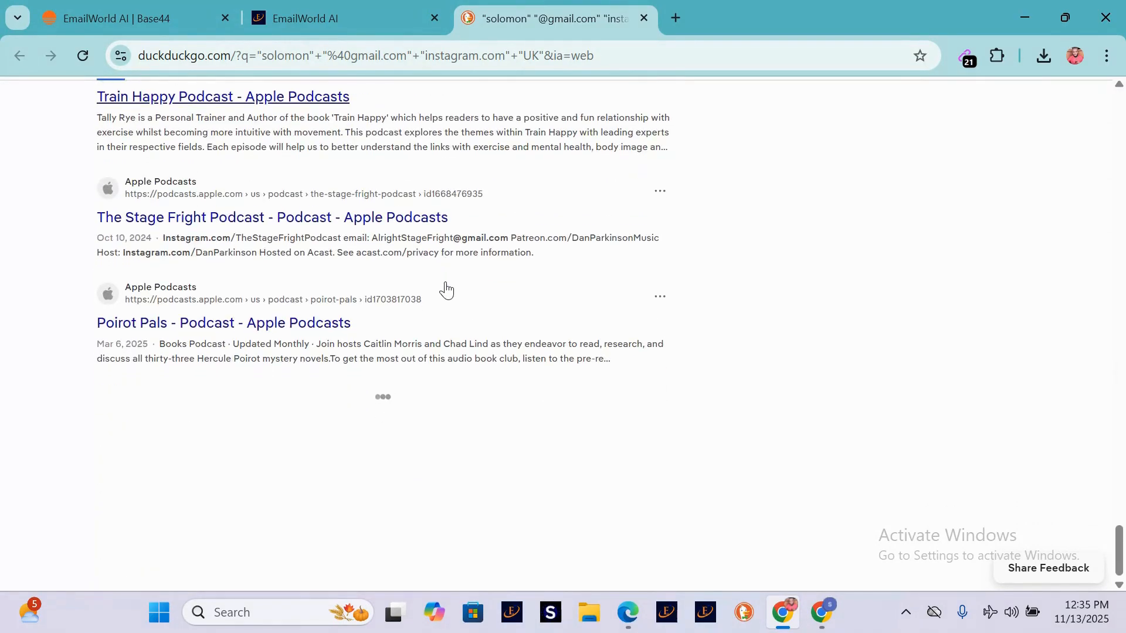
pyautogui.scroll(-3)
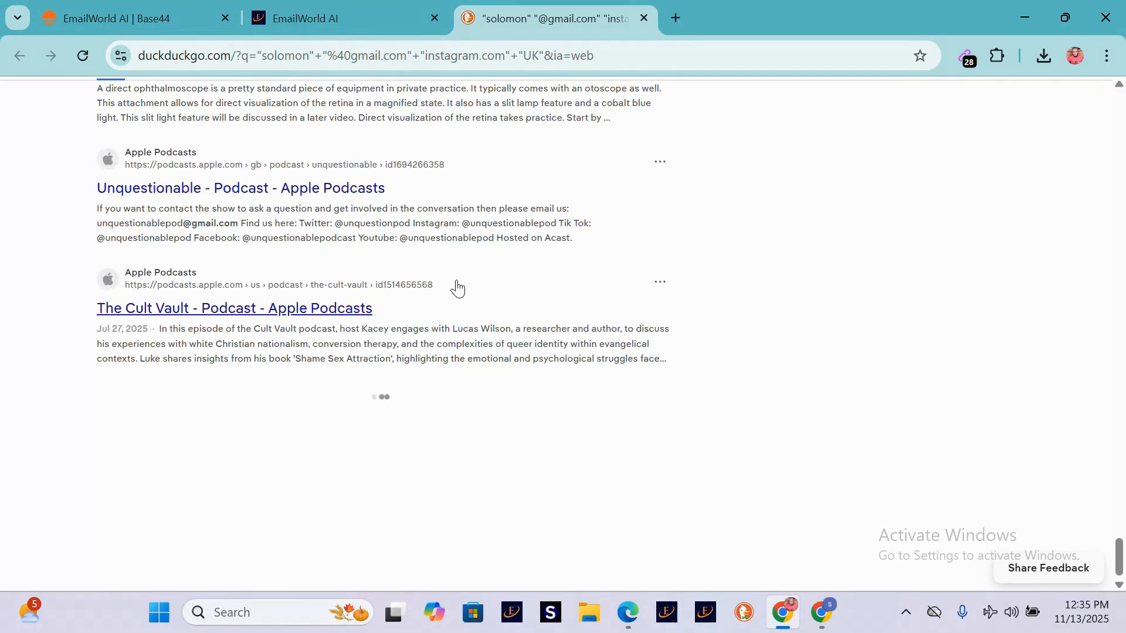
pyautogui.scroll(-3)
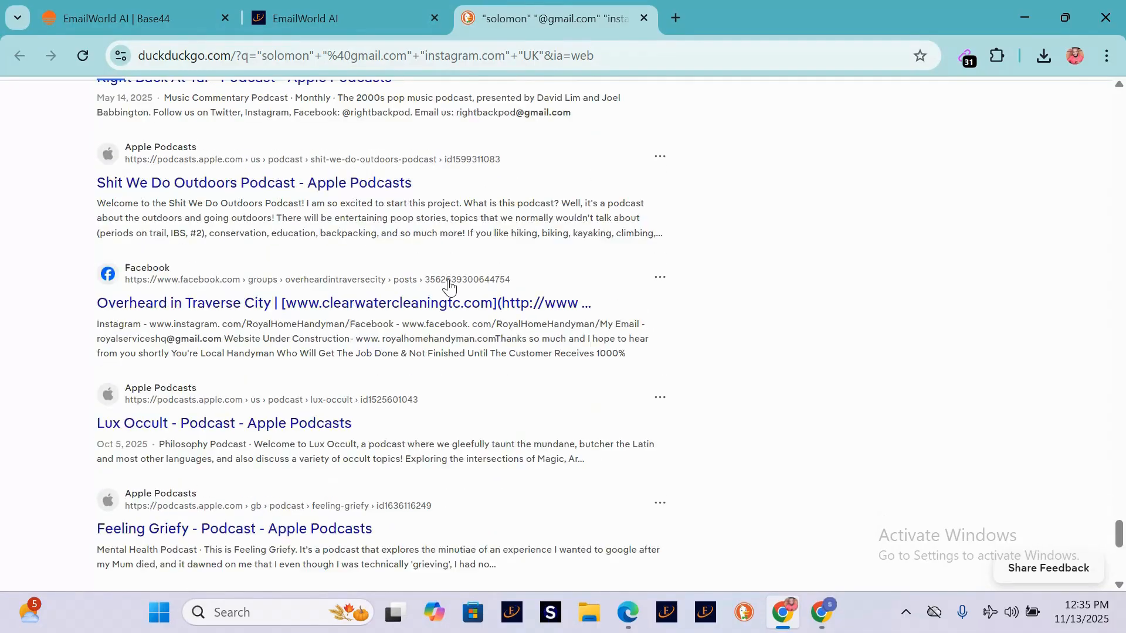
pyautogui.scroll(-3)
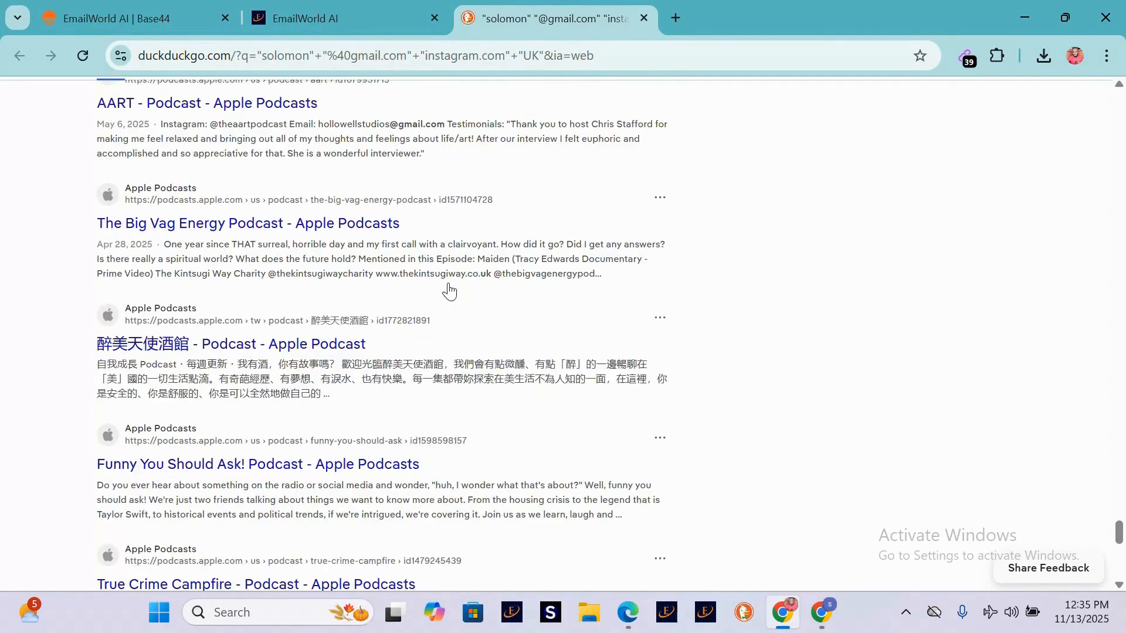
pyautogui.scroll(-3)
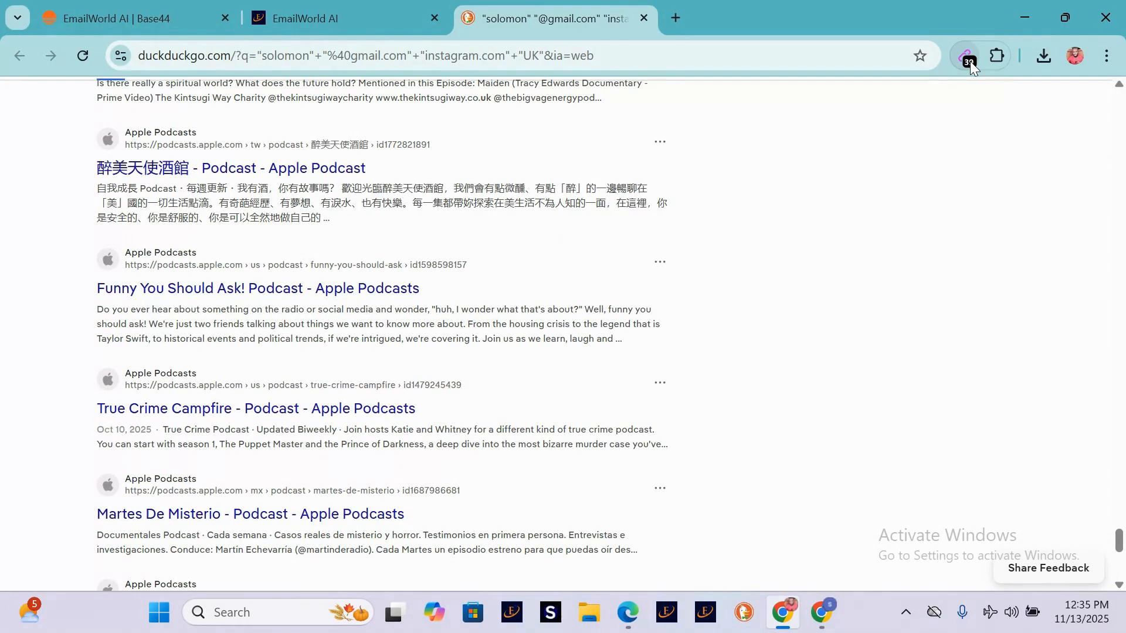
# Review the collected list in Email Extractor and copy all 40 addresses
pyautogui.click(968, 57)
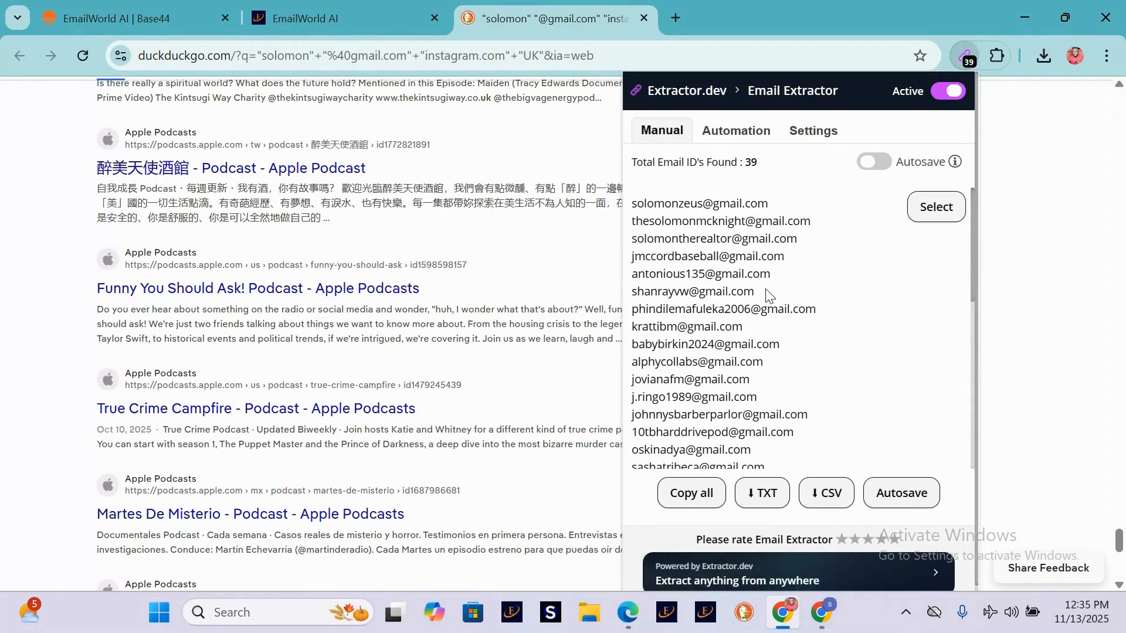
pyautogui.scroll(-3)
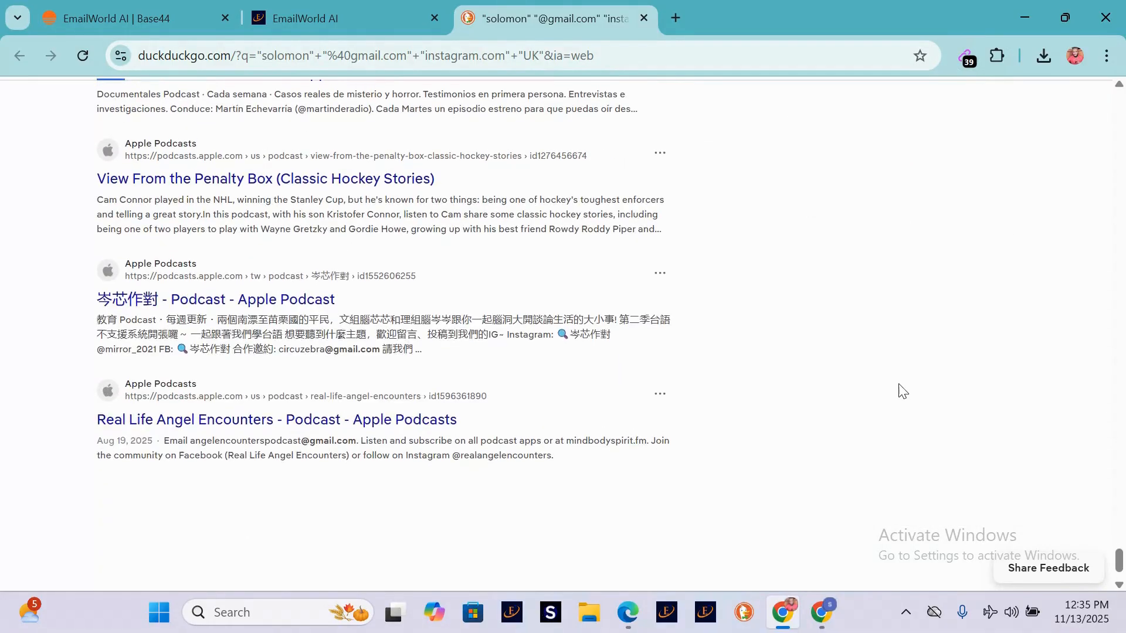
pyautogui.scroll(-3)
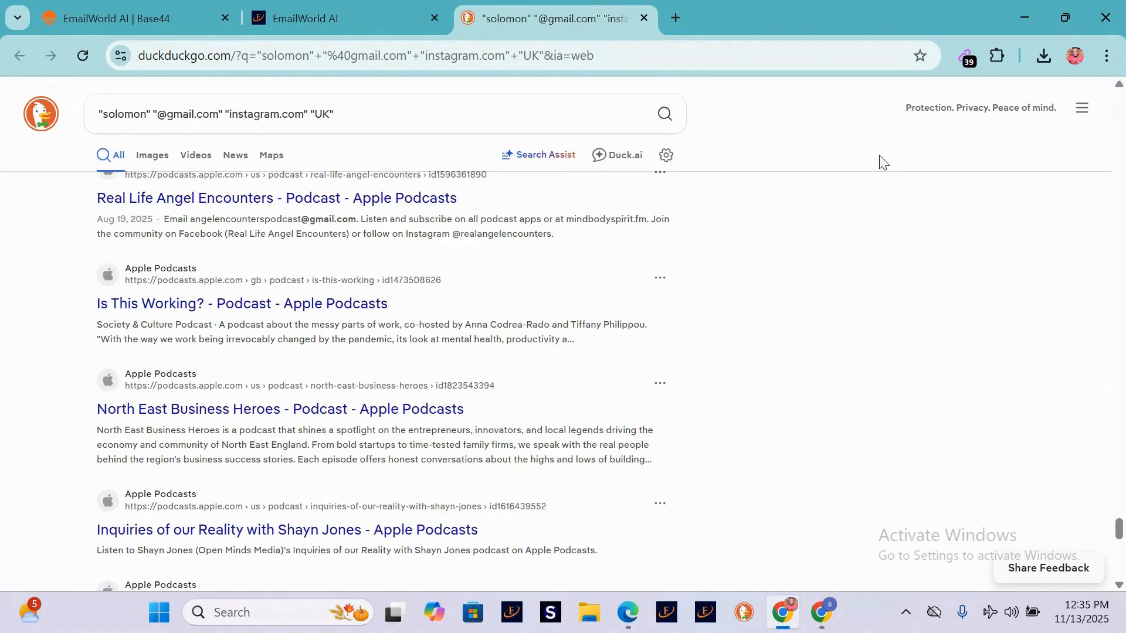
pyautogui.click(966, 55)
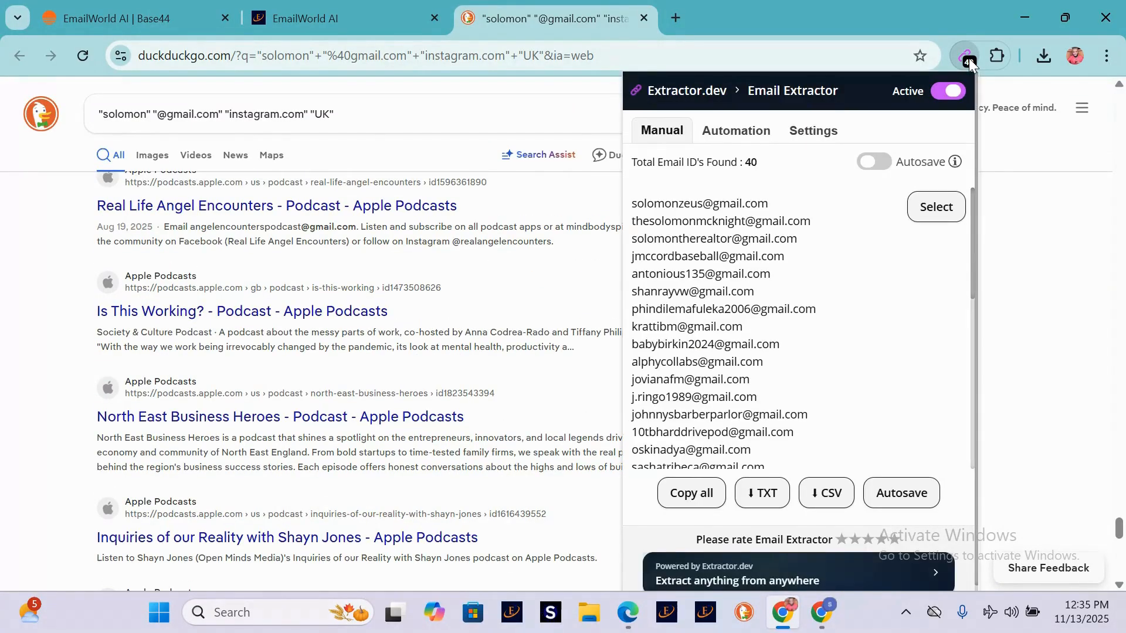
pyautogui.click(689, 493)
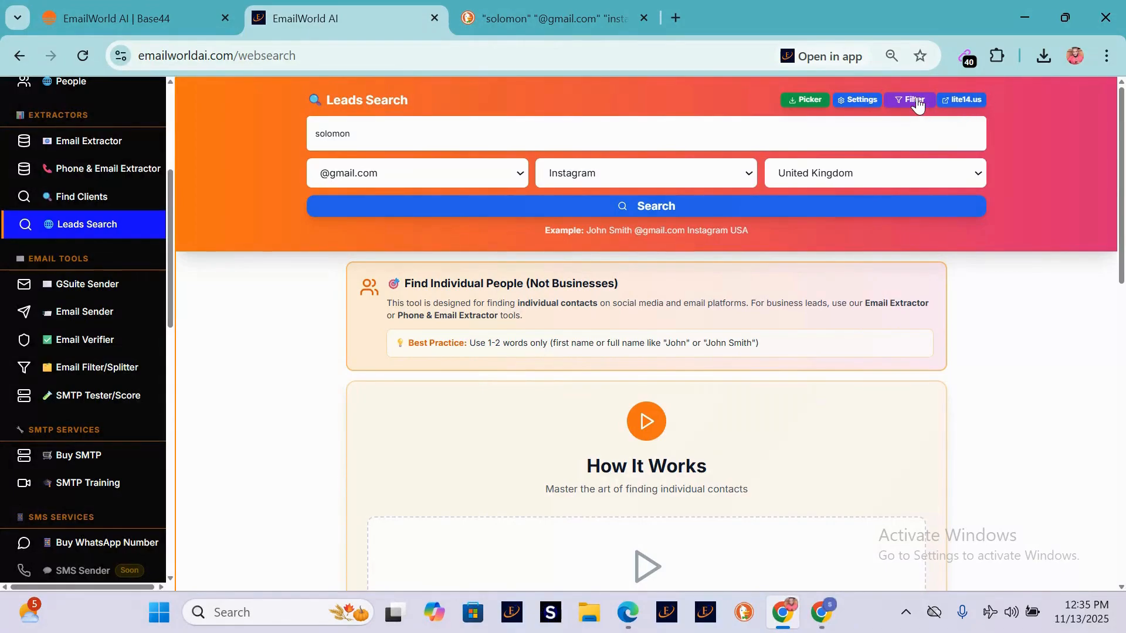
# Process the pasted emails in Email Filter and preview the Email and Name columns
pyautogui.click(908, 100)
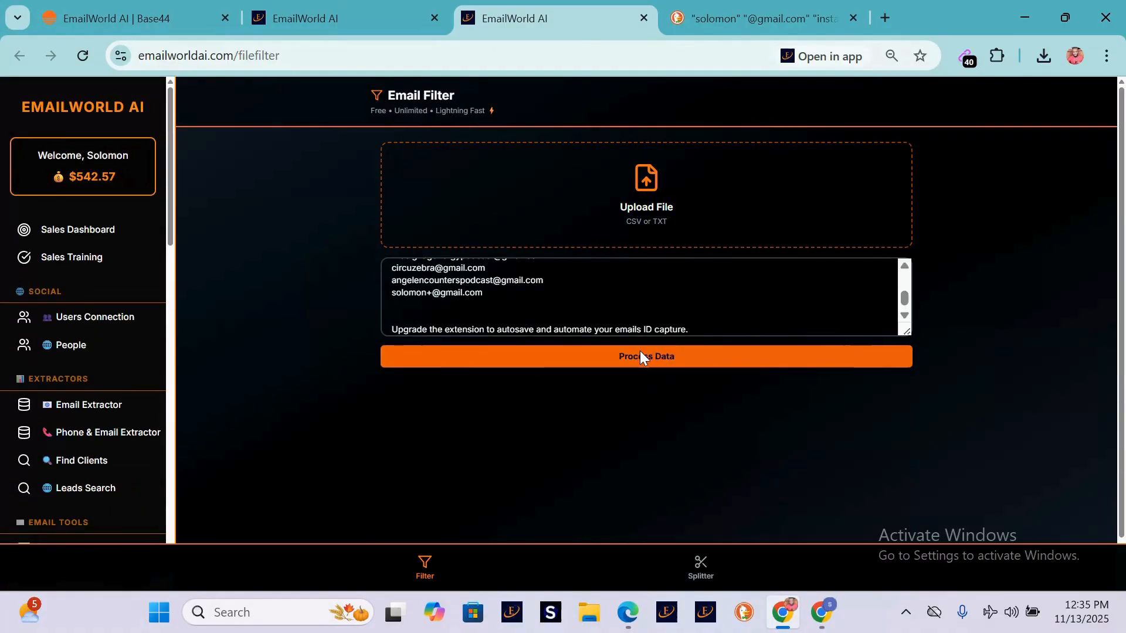
pyautogui.click(644, 356)
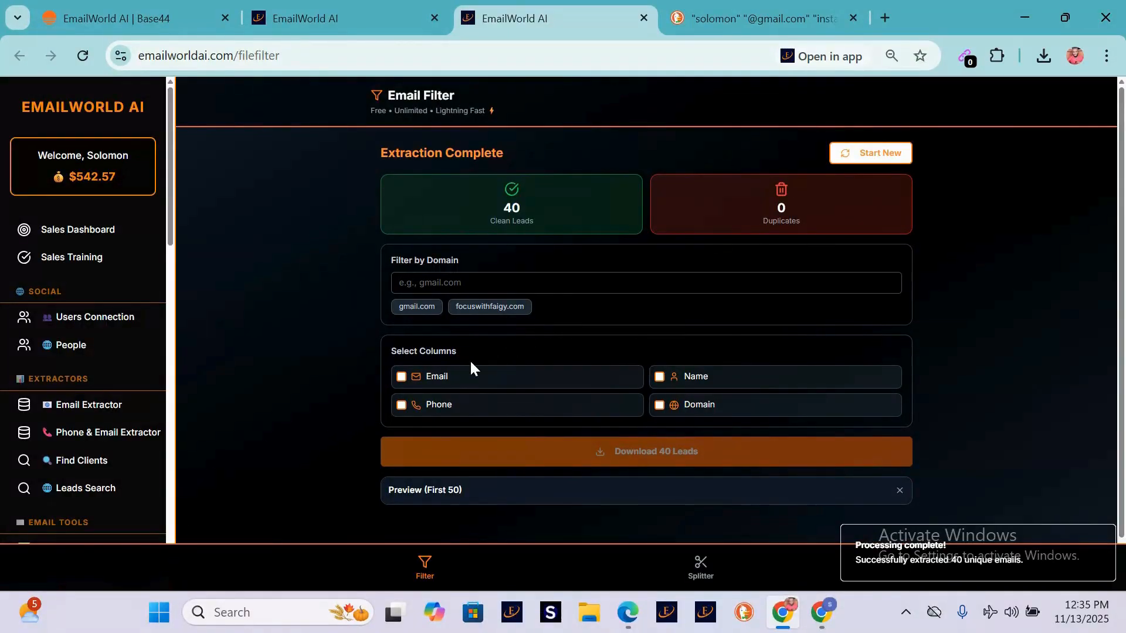
pyautogui.click(401, 376)
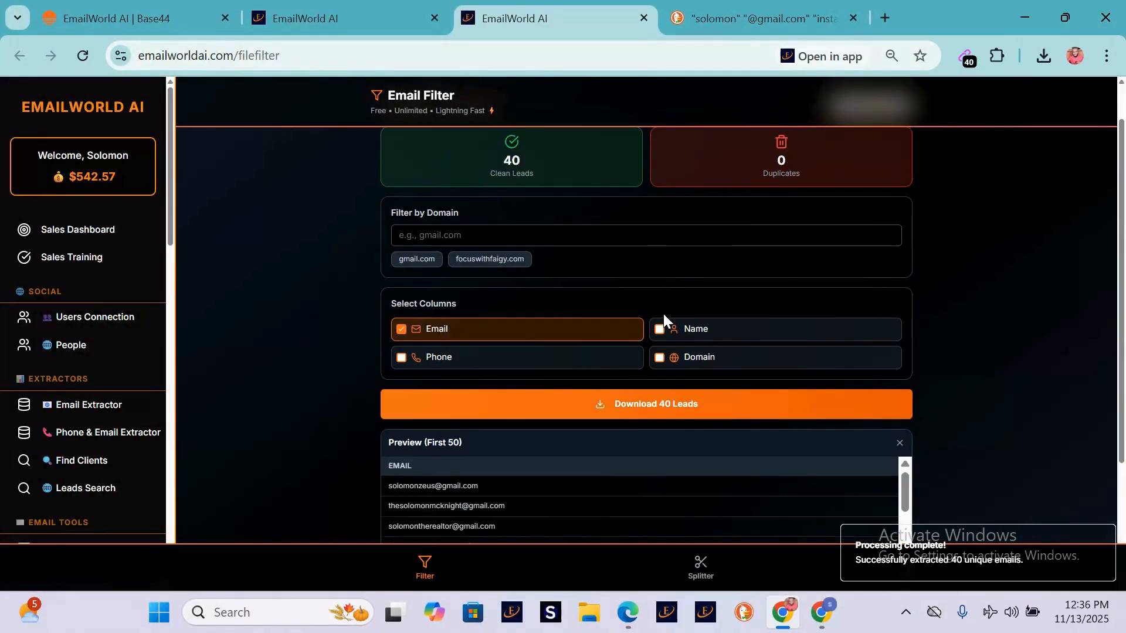
pyautogui.click(658, 328)
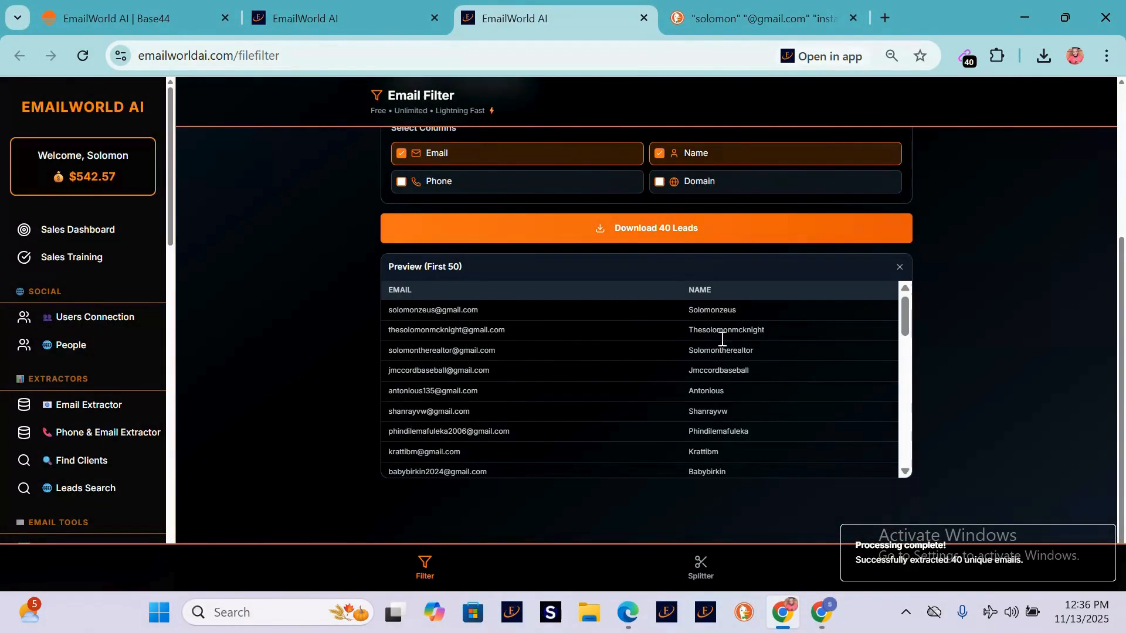
pyautogui.click(659, 182)
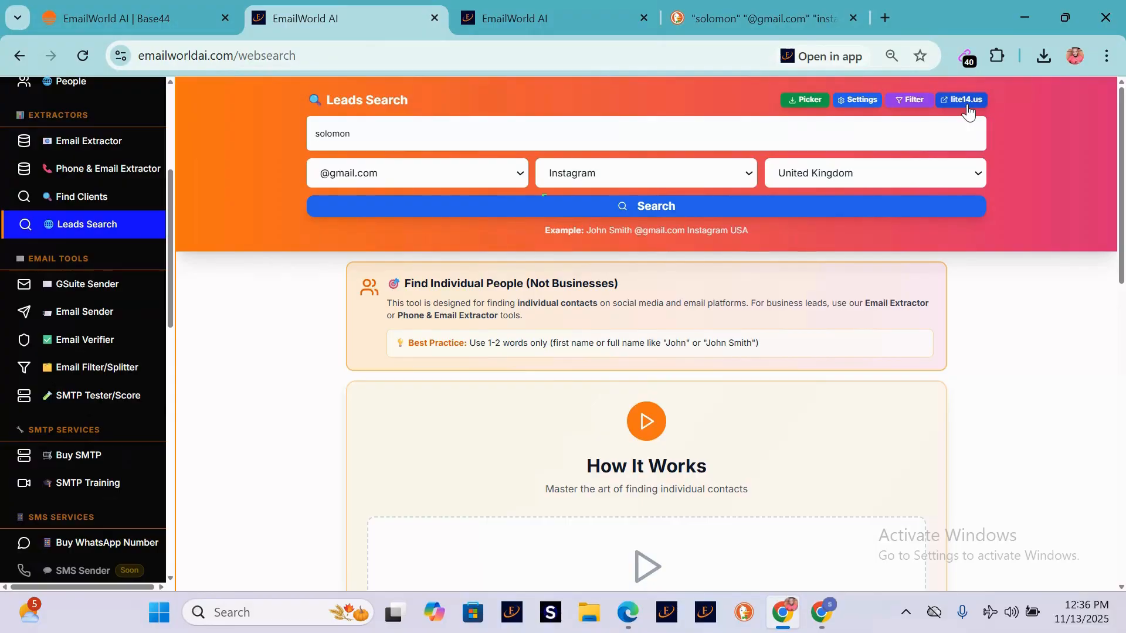
# Extract 39 unique emails on Lite1.4 with the New Line separator
pyautogui.click(963, 100)
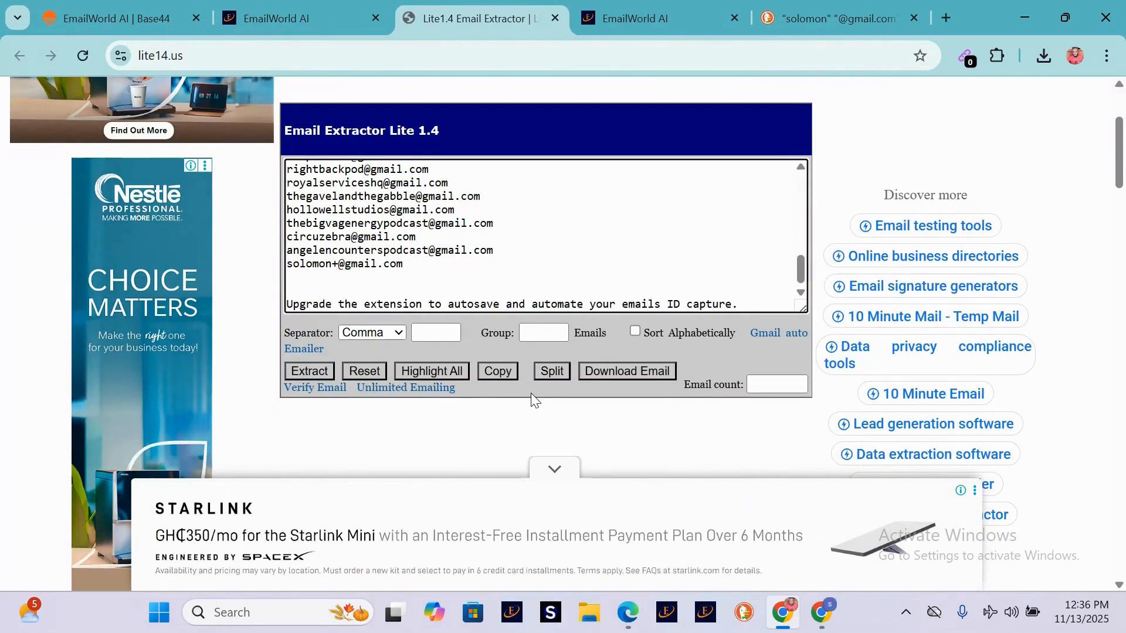
pyautogui.click(309, 371)
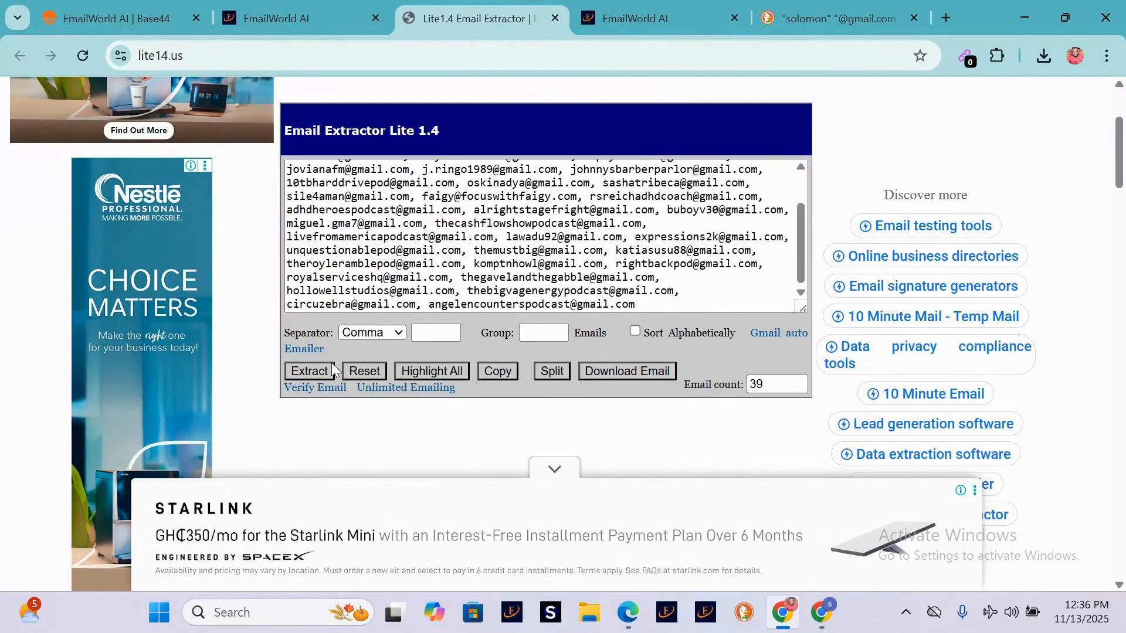
pyautogui.click(371, 332)
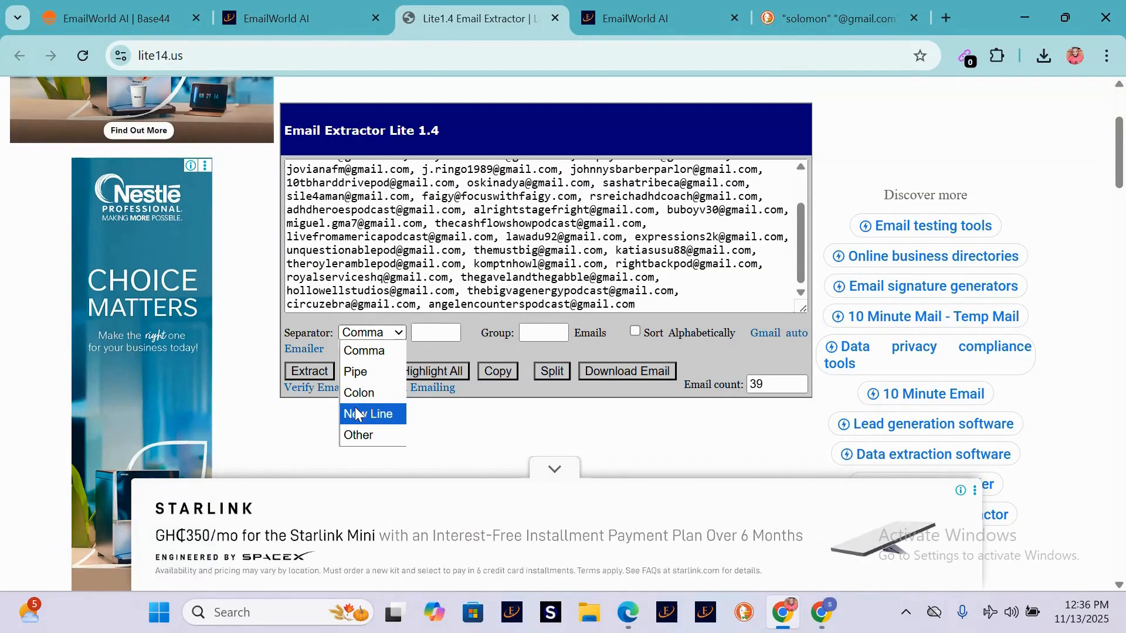
pyautogui.click(368, 413)
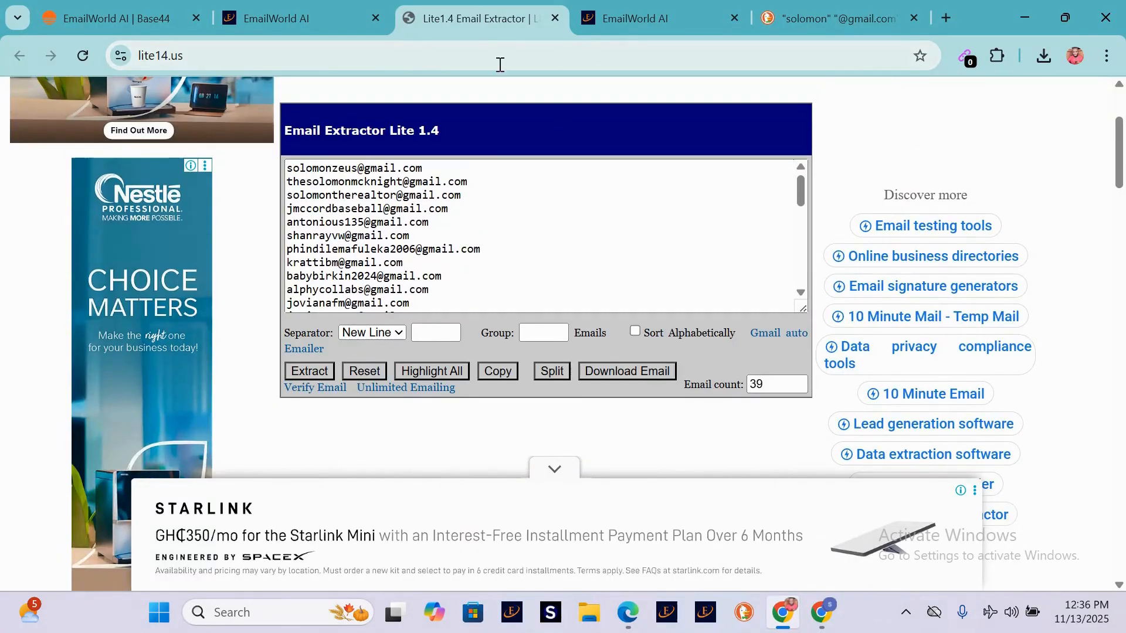
pyautogui.click(832, 18)
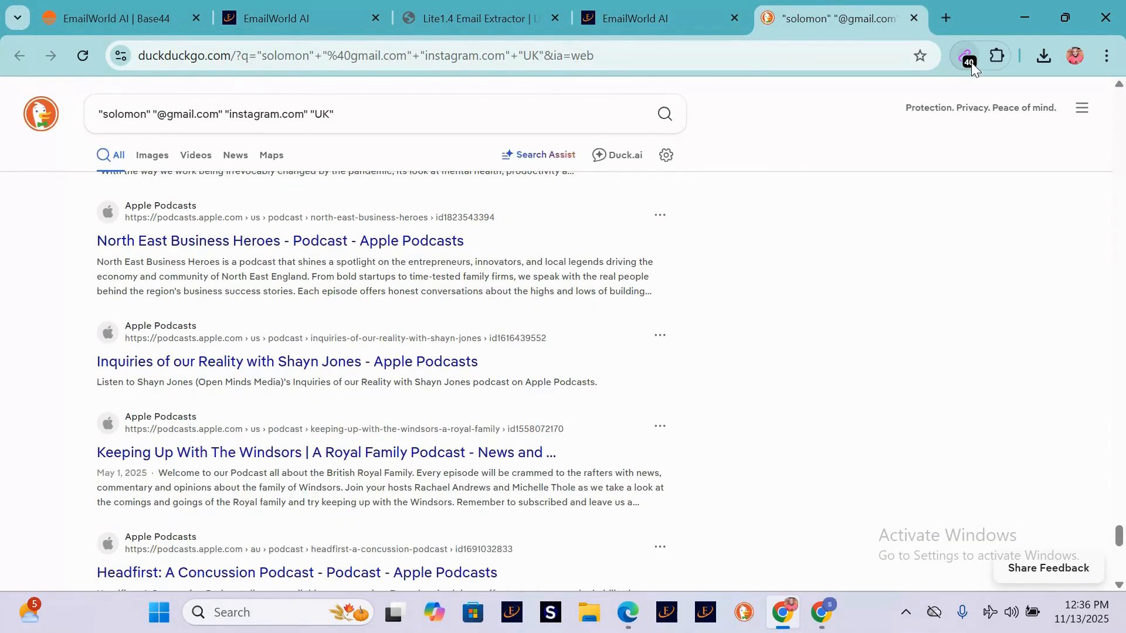
# Download the 40 found emails from Email Extractor as a CSV file
pyautogui.click(967, 56)
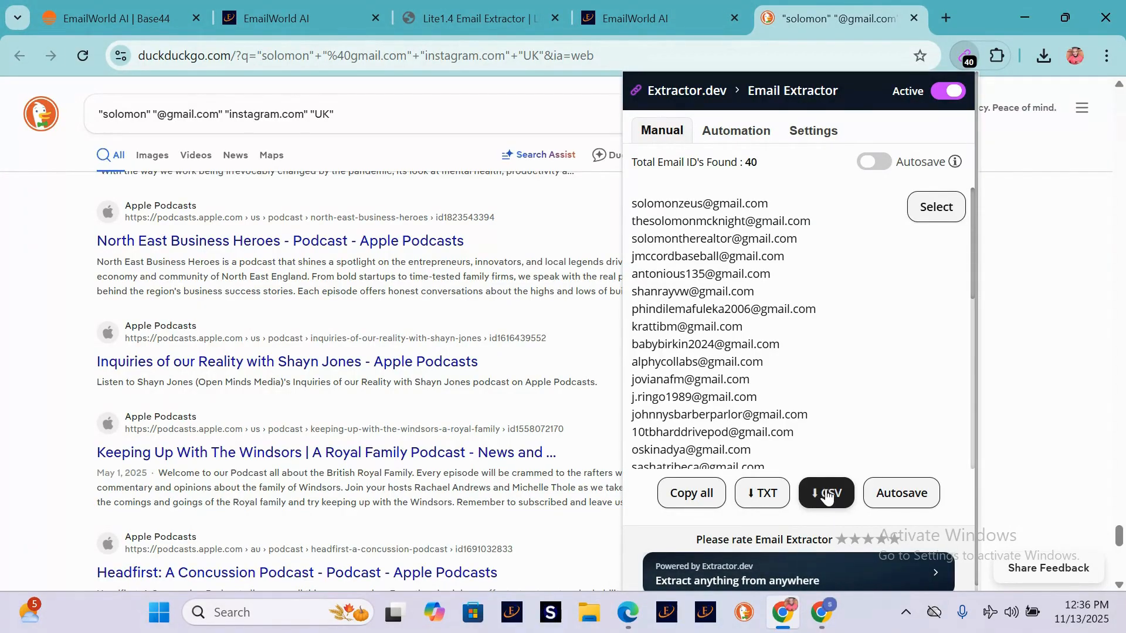
pyautogui.click(825, 493)
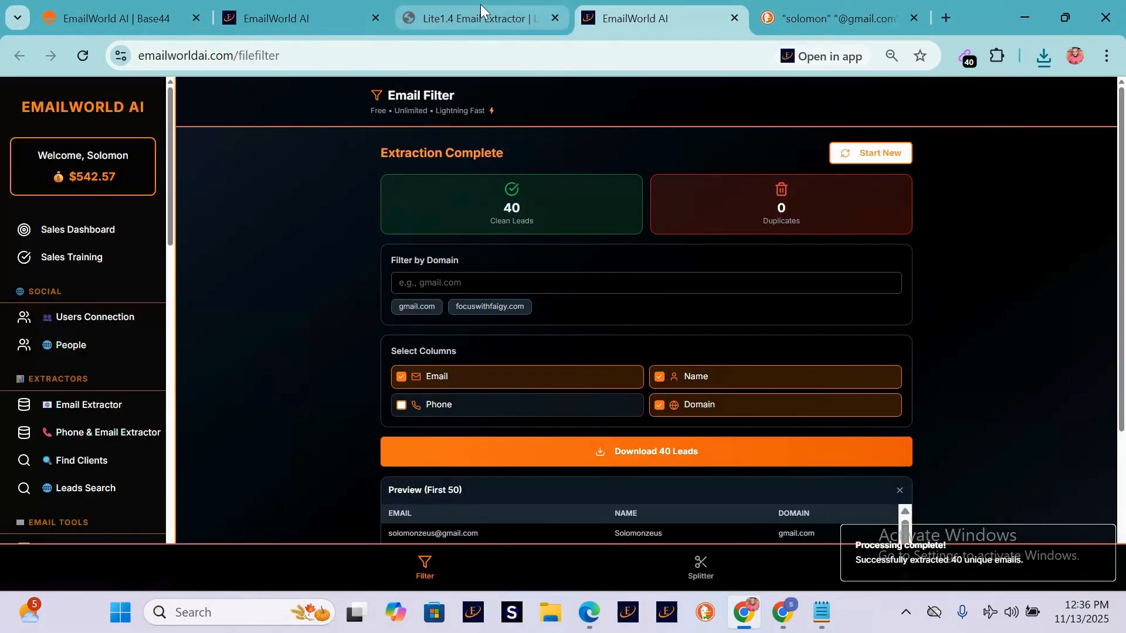
pyautogui.click(294, 18)
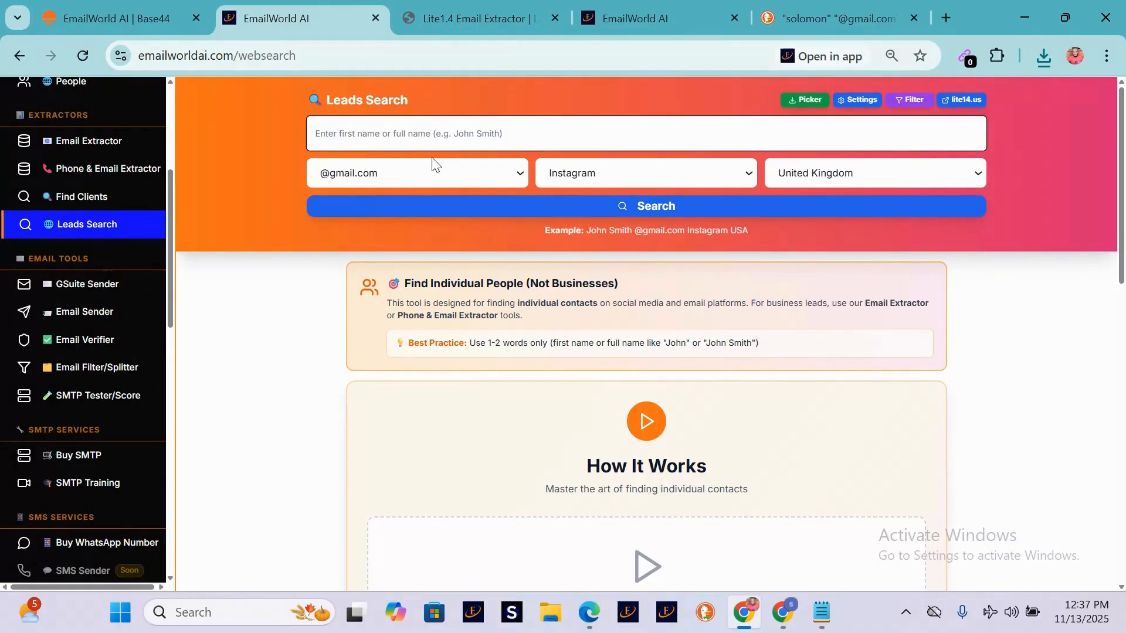
pyautogui.moveTo(378, 178)
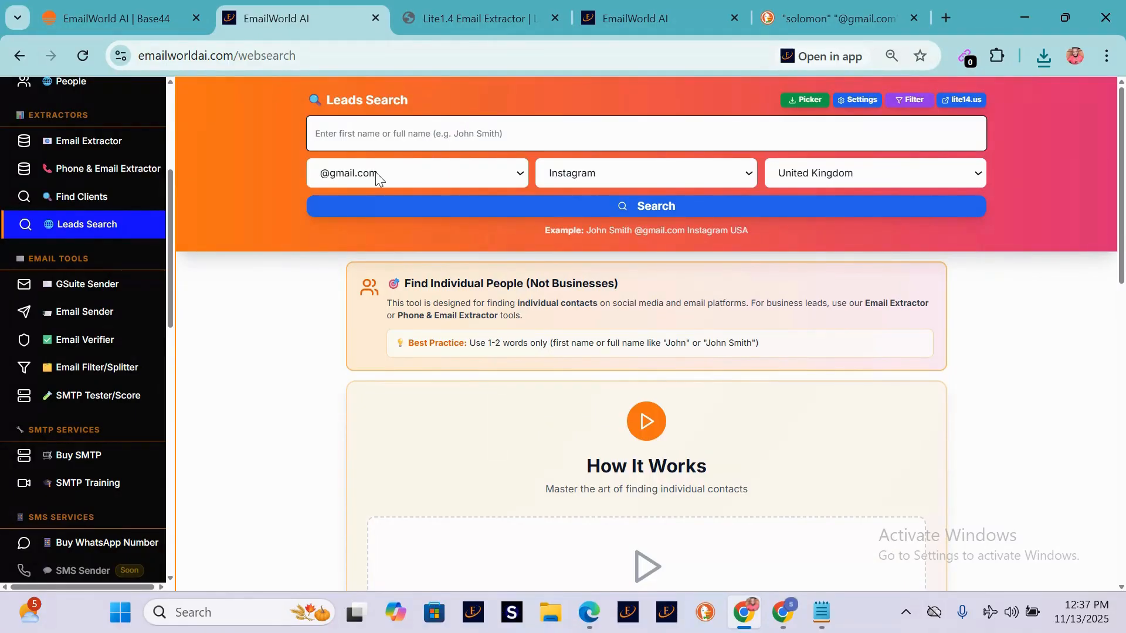
pyautogui.moveTo(88, 172)
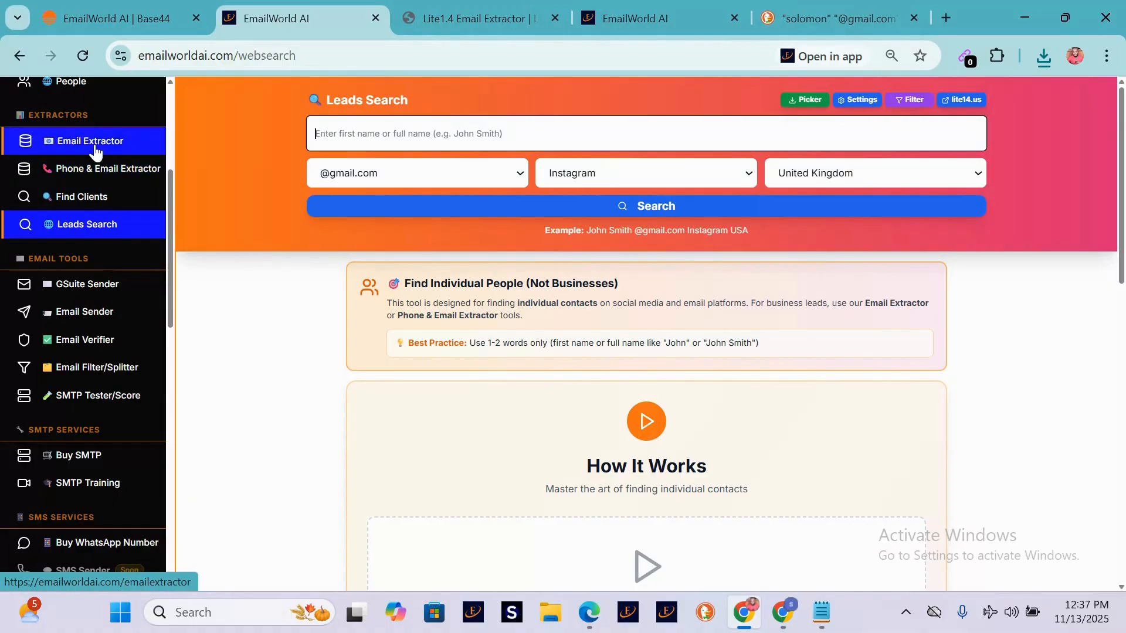
pyautogui.moveTo(564, 171)
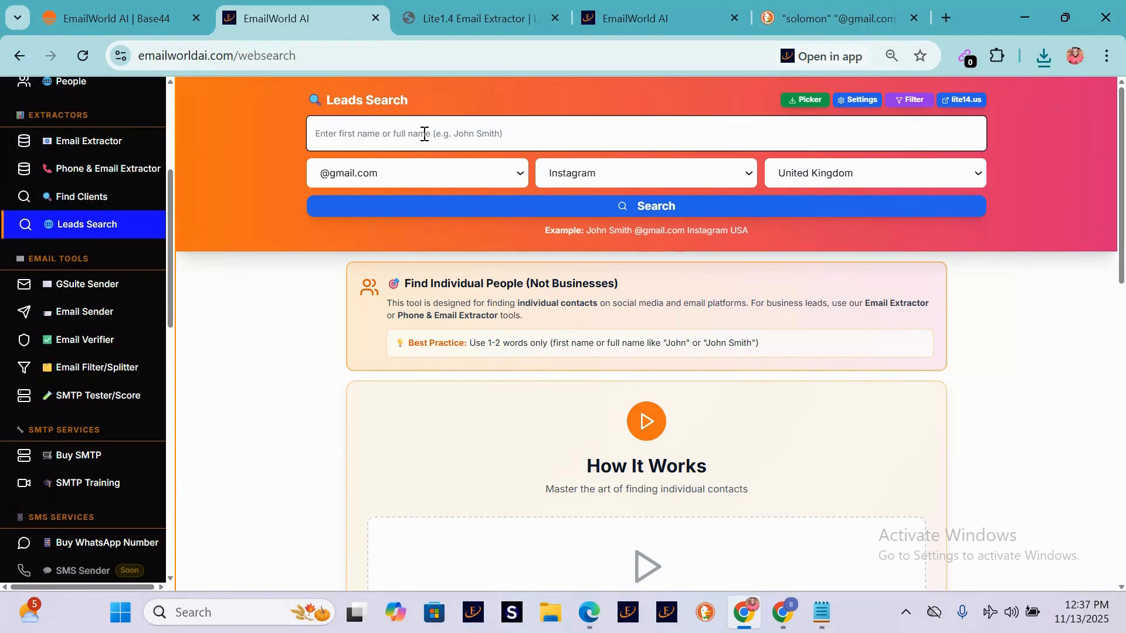
pyautogui.click(423, 133)
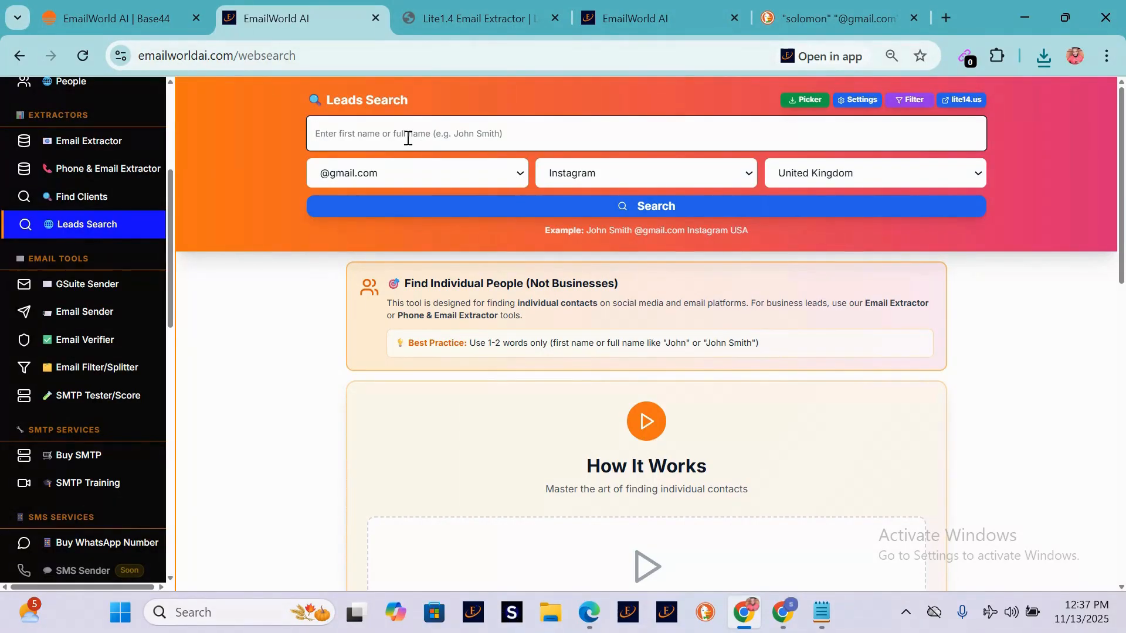
pyautogui.write('mar')
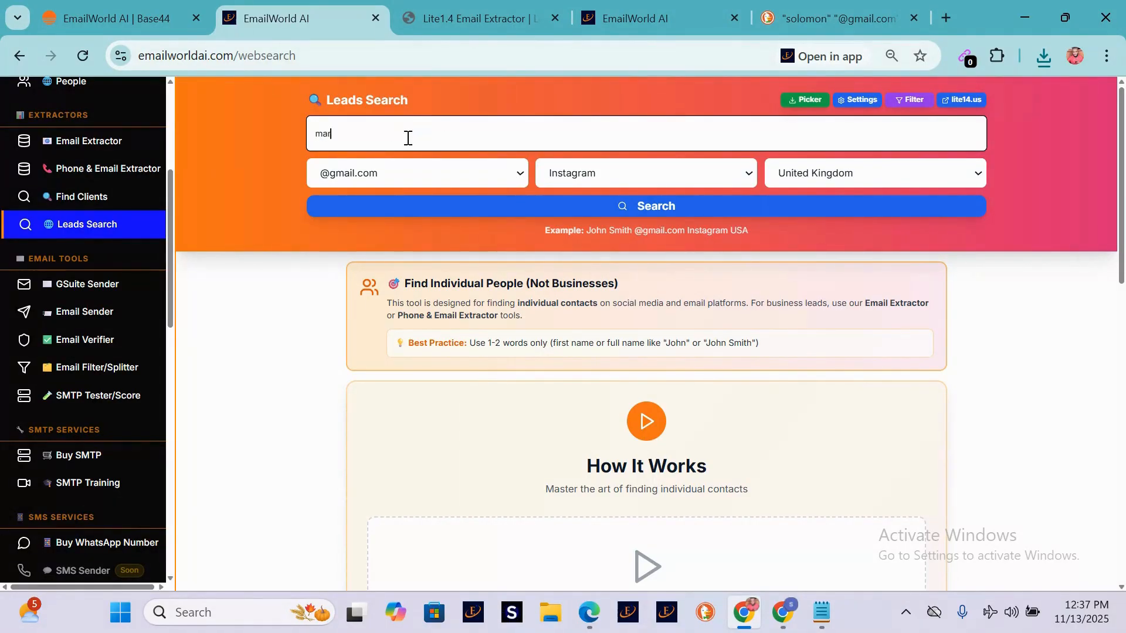
pyautogui.click(416, 172)
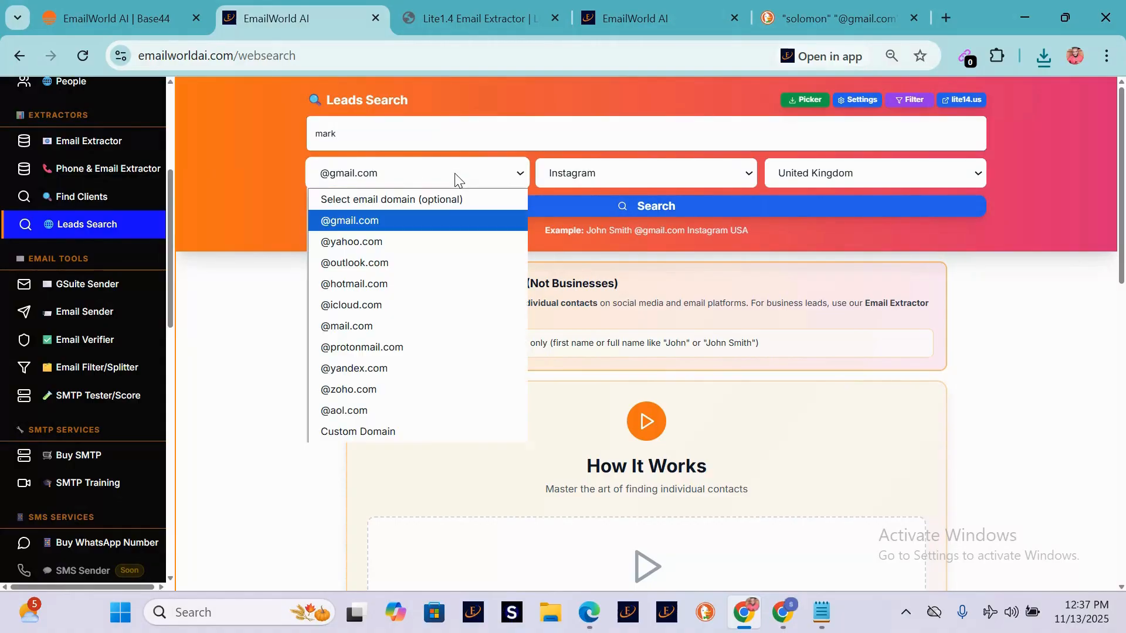
pyautogui.click(642, 173)
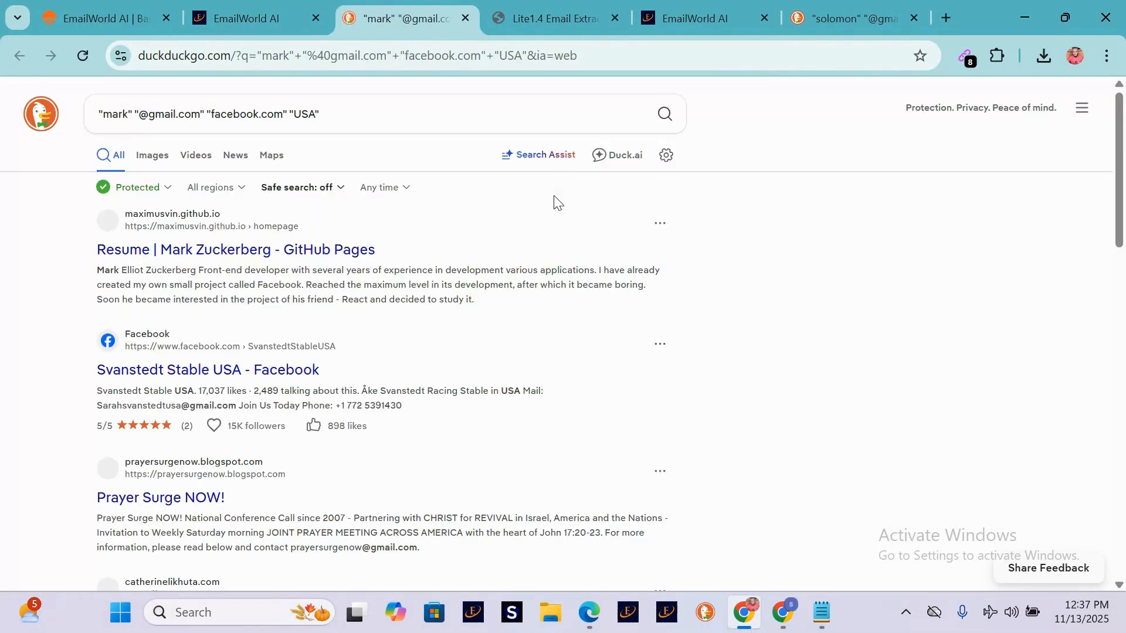
# Scroll the 'mark' results to the end and check Email Extractor's 37-email count
pyautogui.scroll(-3)
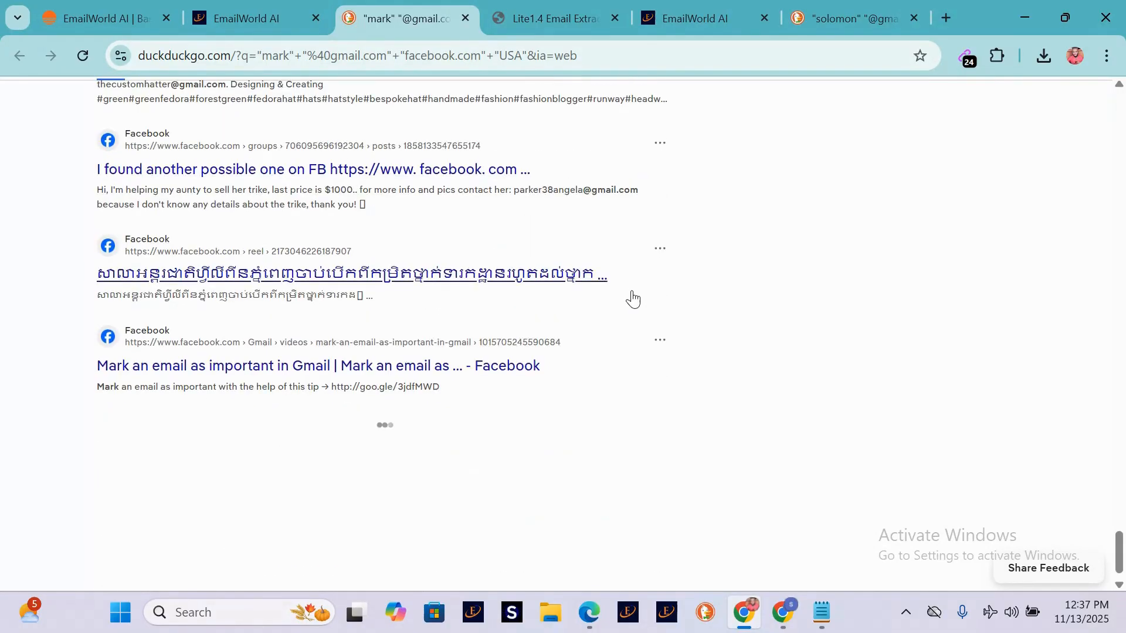
pyautogui.scroll(-3)
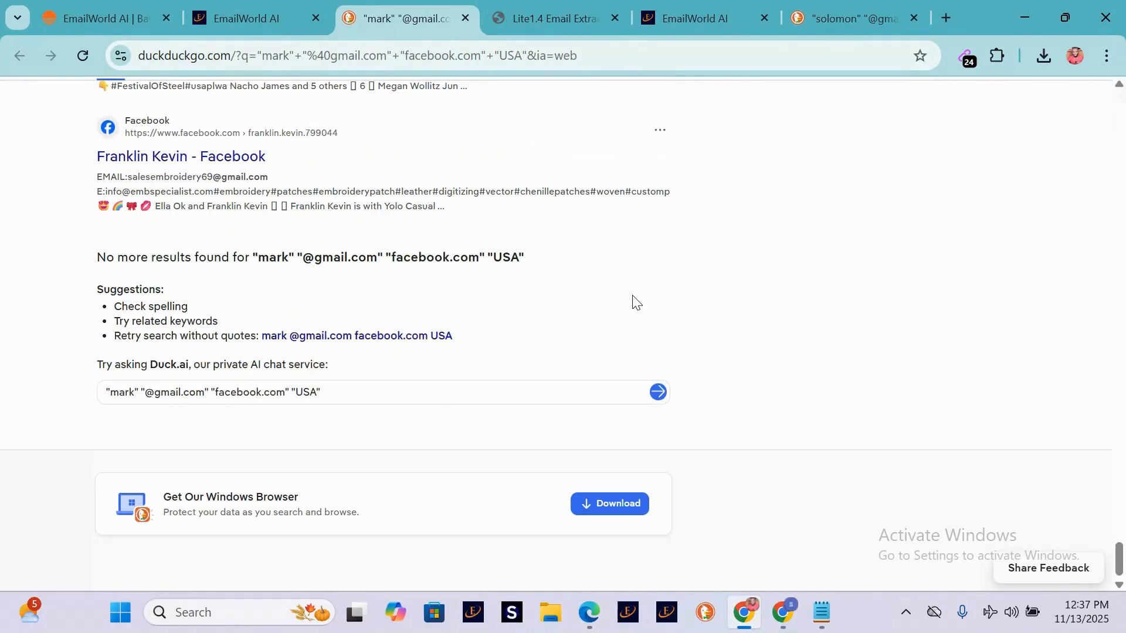
pyautogui.scroll(3)
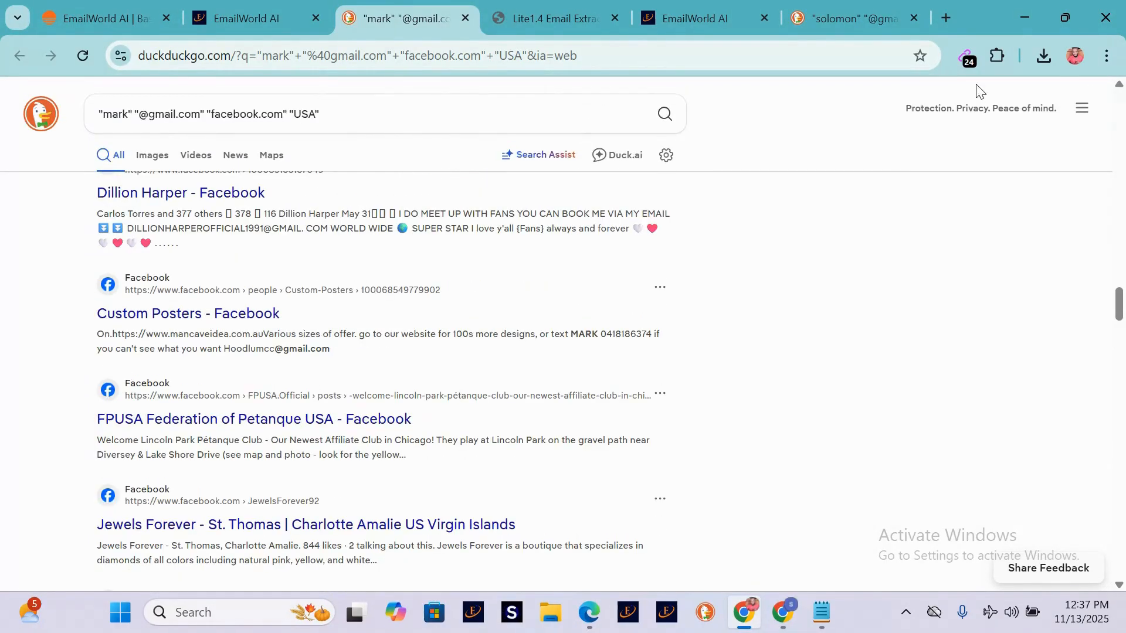
pyautogui.click(965, 56)
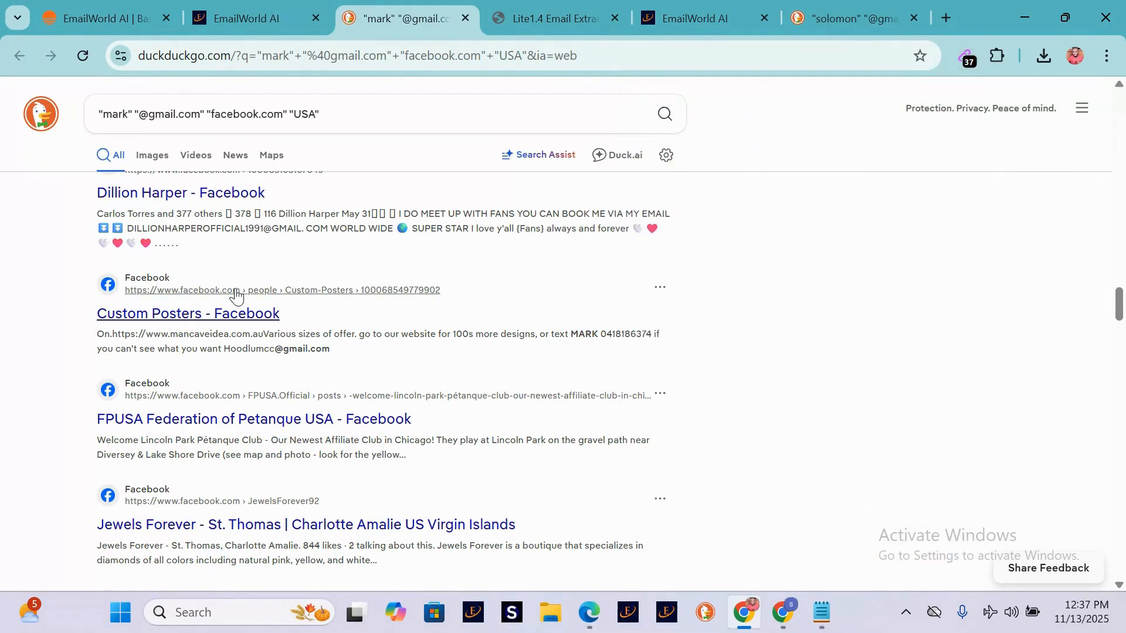
pyautogui.scroll(-3)
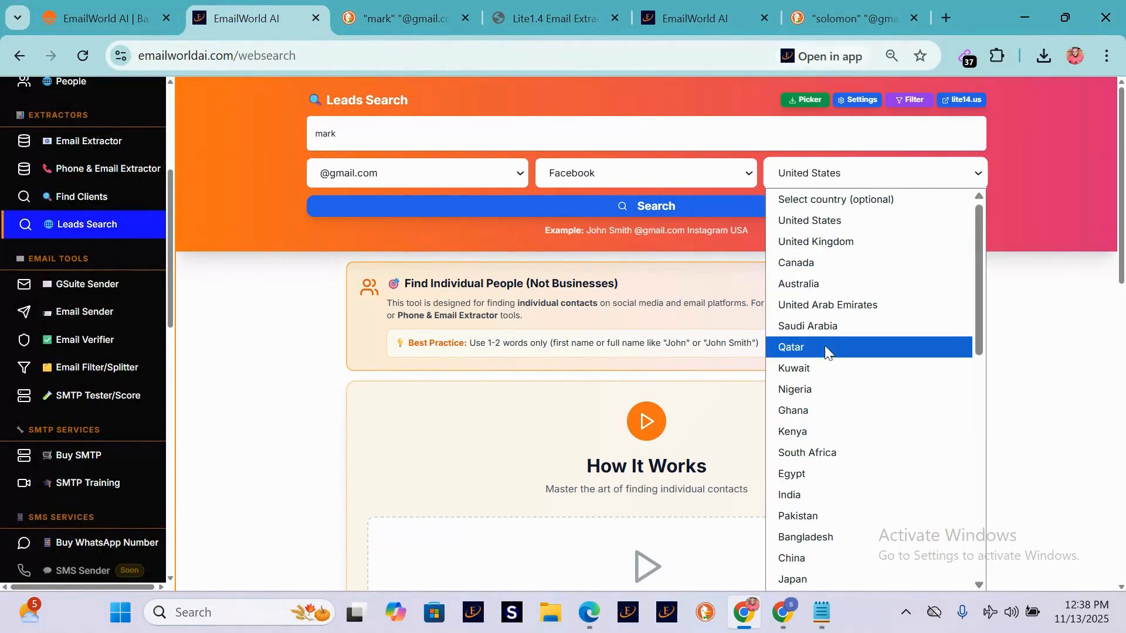
# Clear the leads search name, keeping Gmail, Facebook and United States, and open the Community Hub
pyautogui.click(643, 172)
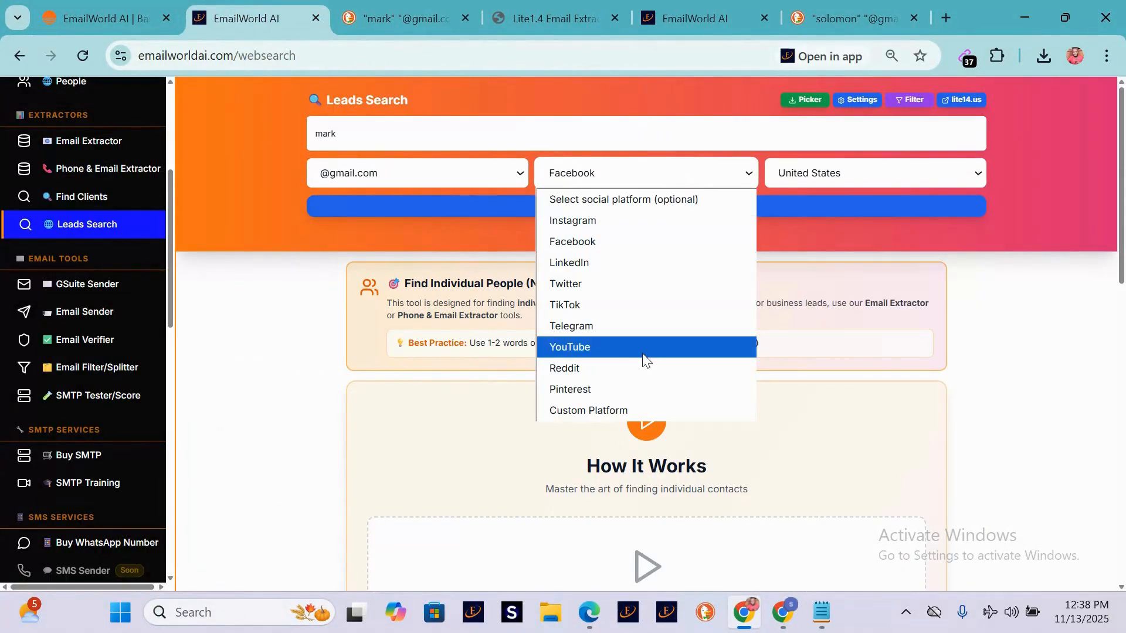
pyautogui.click(418, 173)
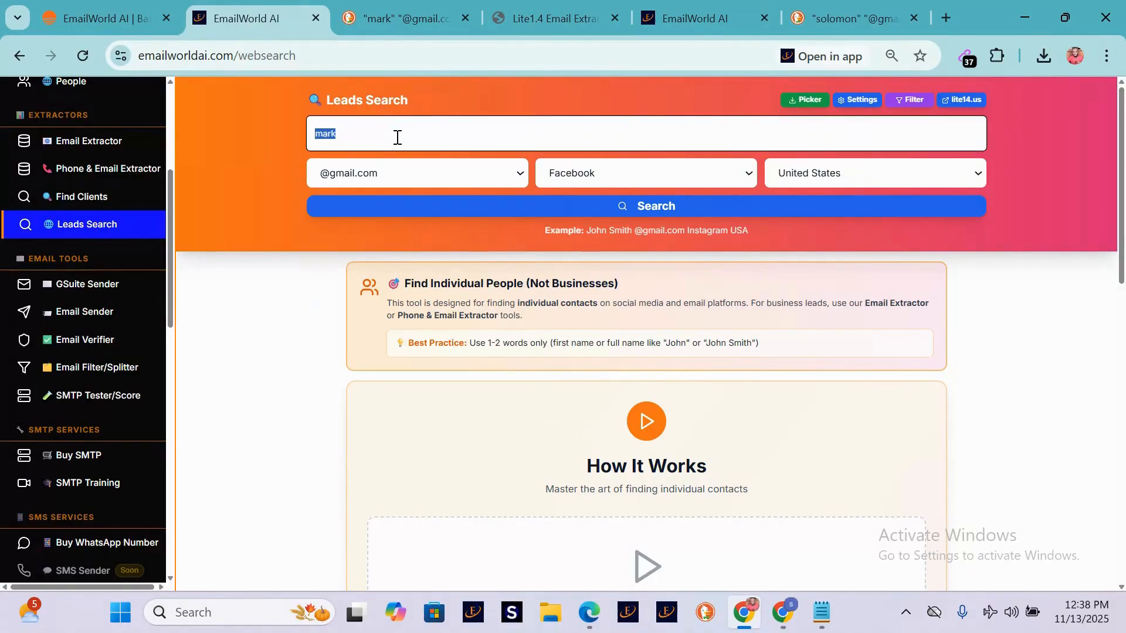
pyautogui.write('ma')
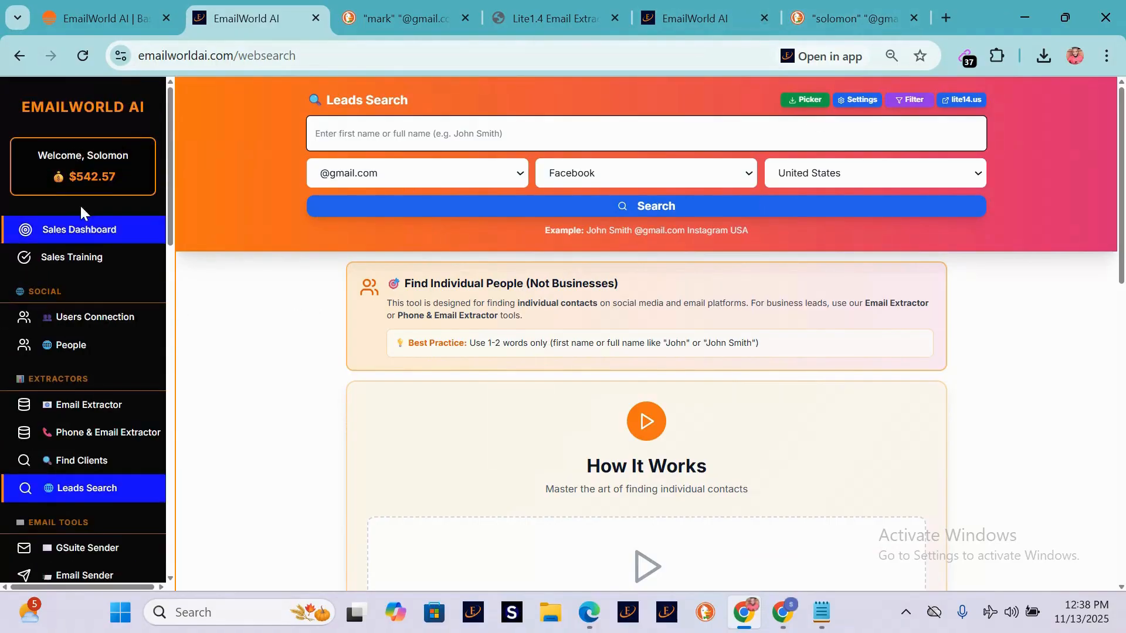
pyautogui.click(93, 317)
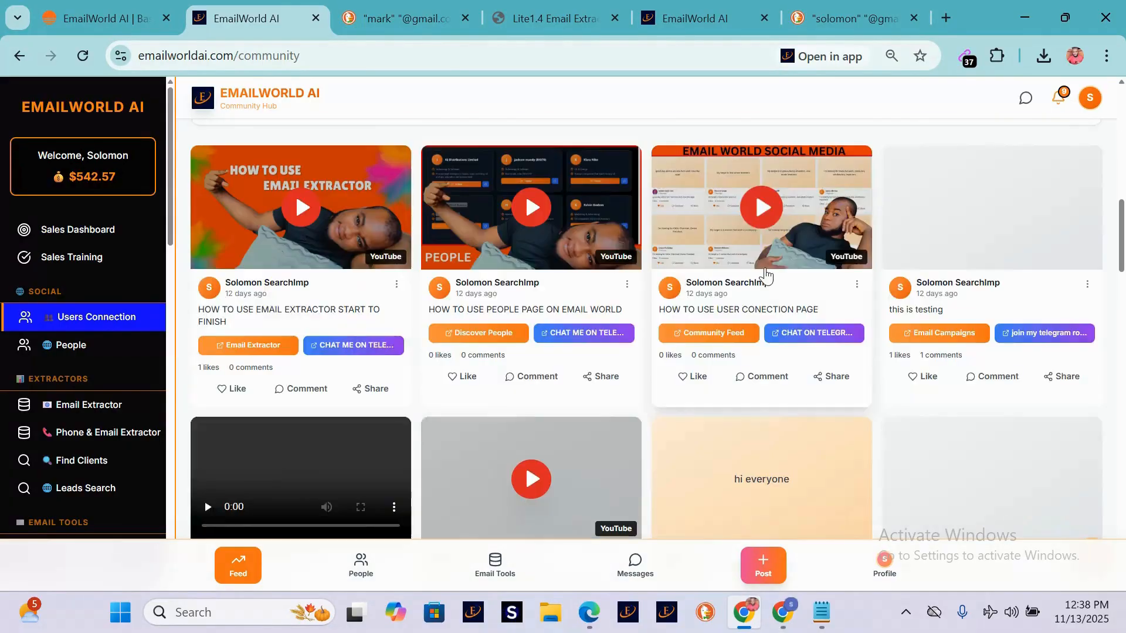
# Scroll down the Community Hub feed through members' target-audience posts and tutorial videos
pyautogui.scroll(-3)
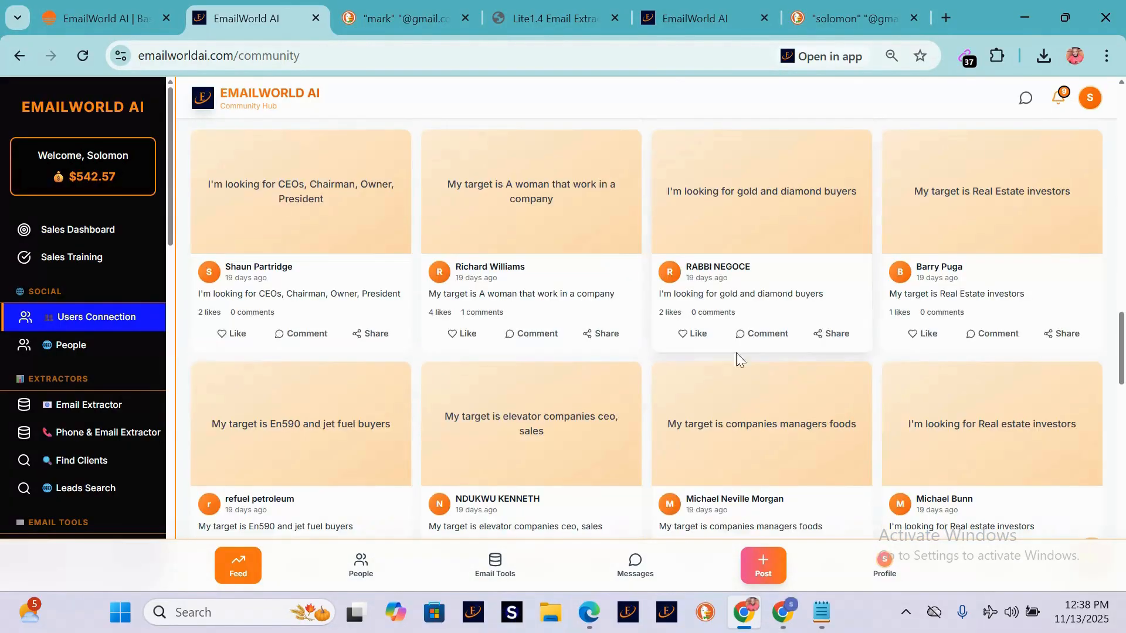
pyautogui.scroll(-3)
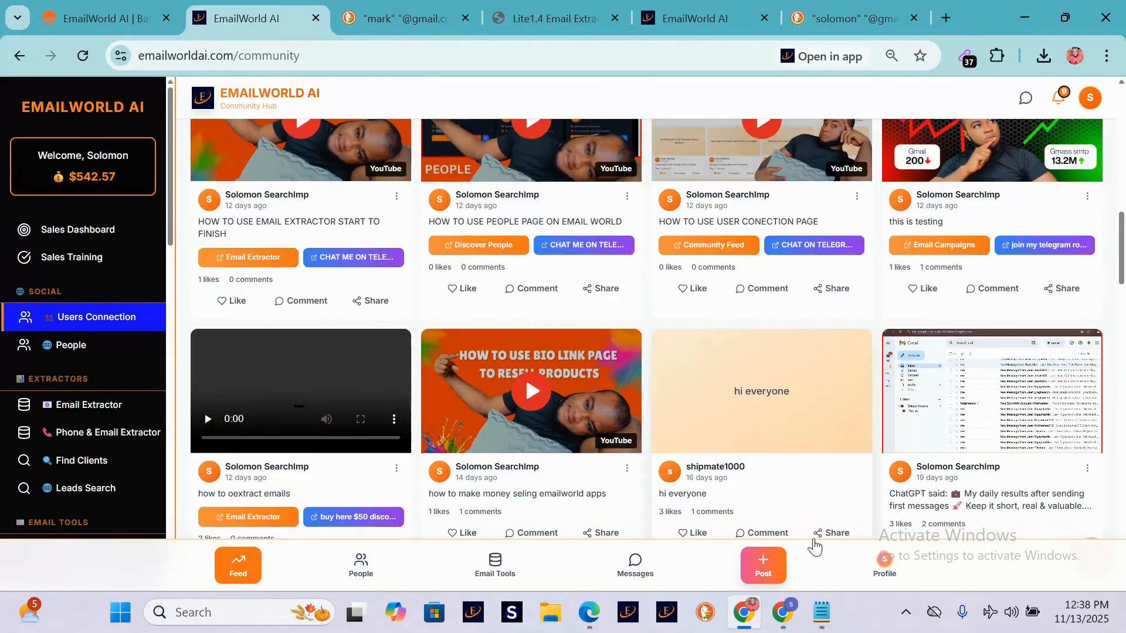